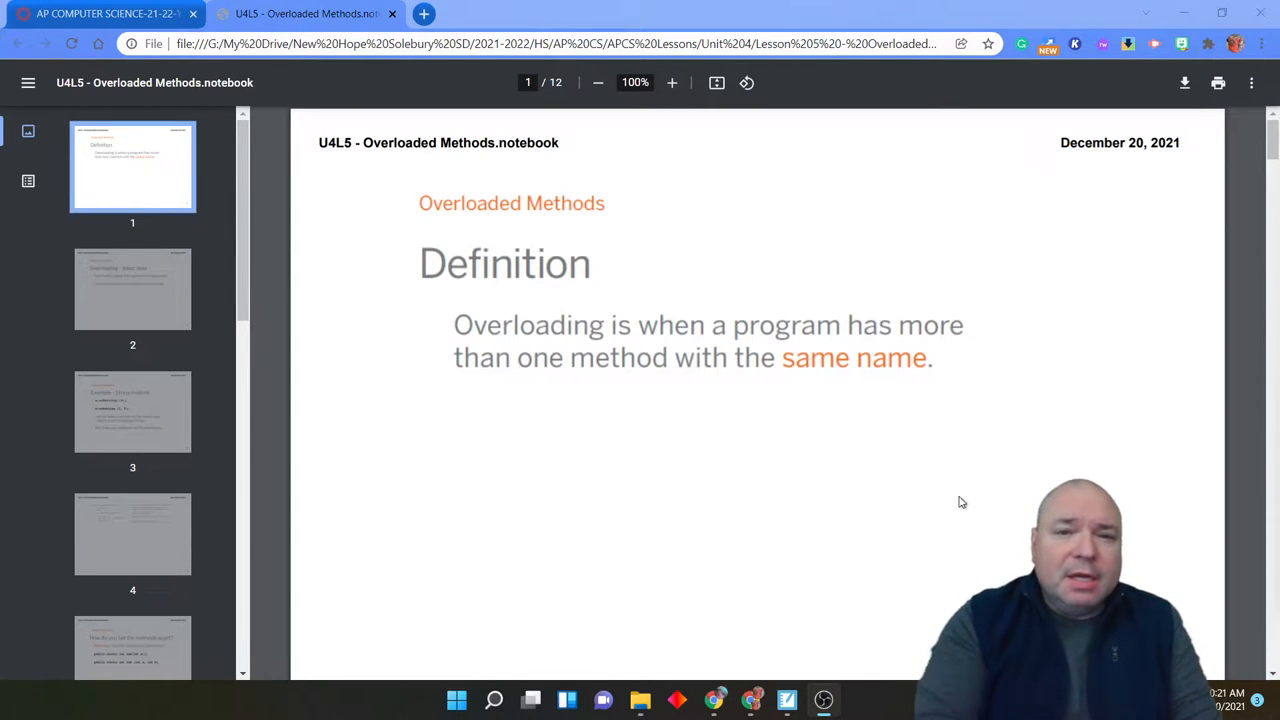
# Scroll down from the Definition slide to slide 2, the String method example.
pyautogui.scroll(-3)
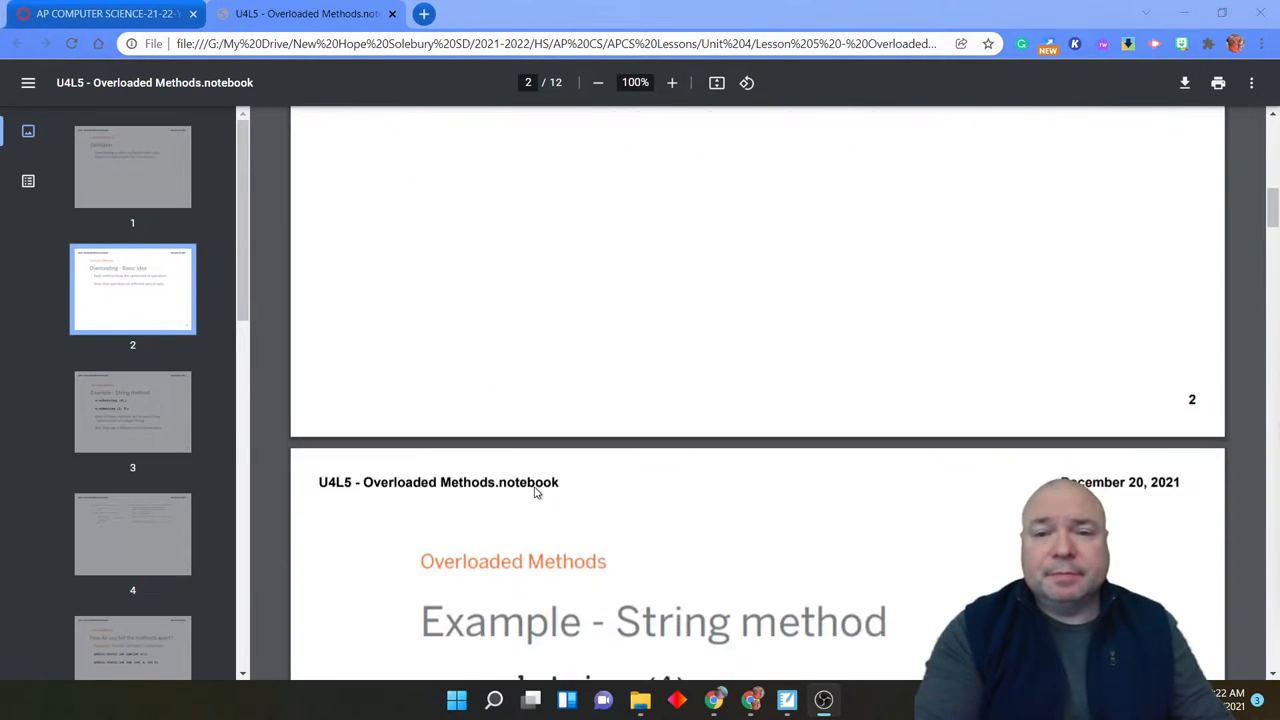
# Scroll down past slide 3 to slide 4 with the two overloaded sum methods.
pyautogui.scroll(-3)
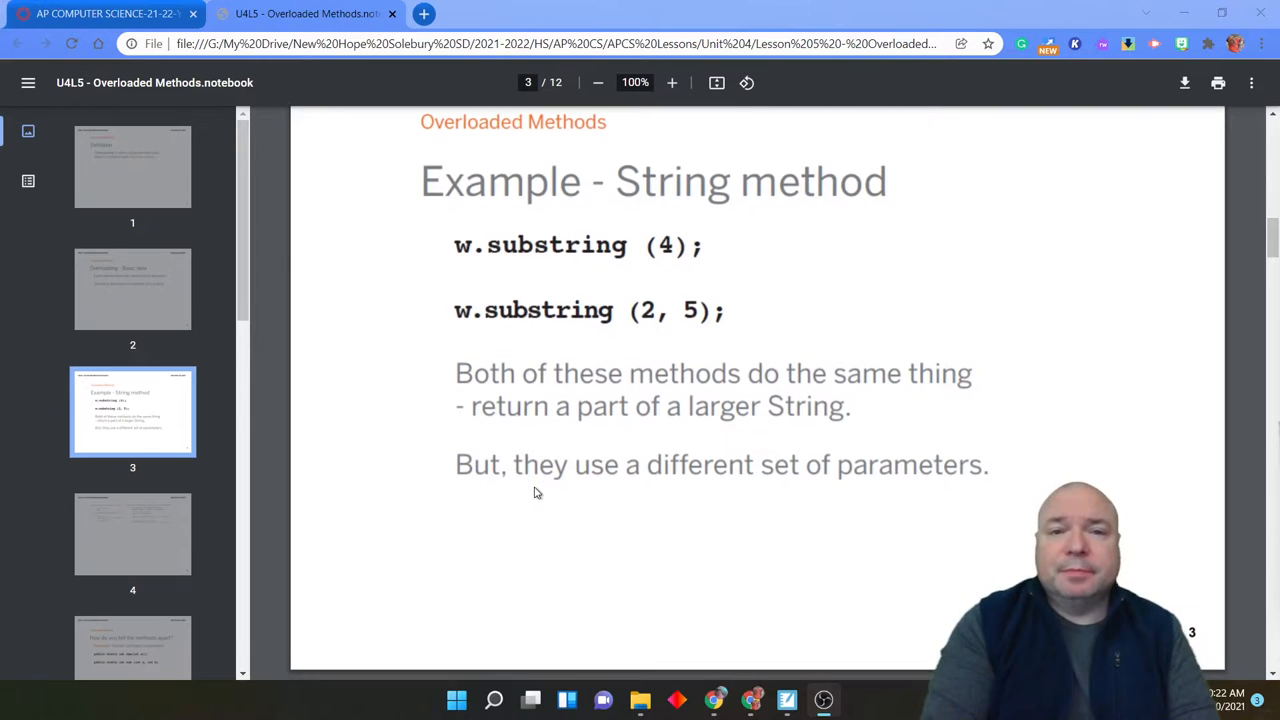
pyautogui.scroll(-3)
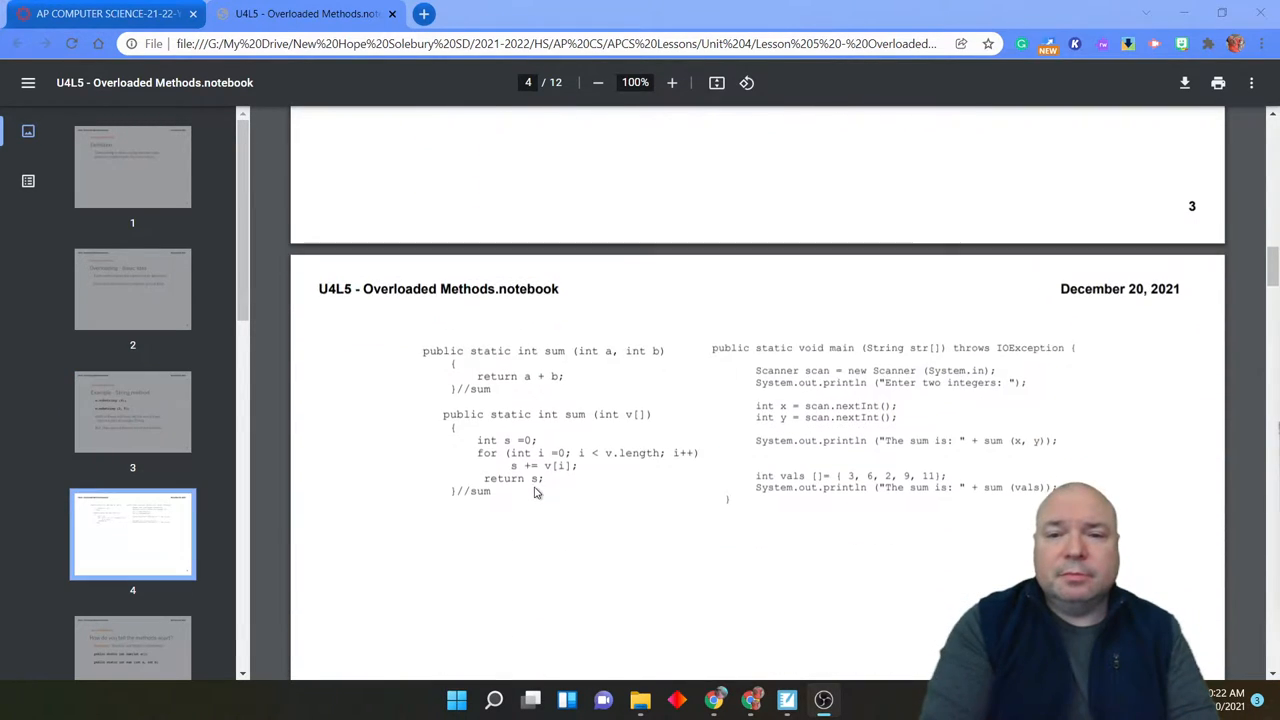
pyautogui.click(672, 82)
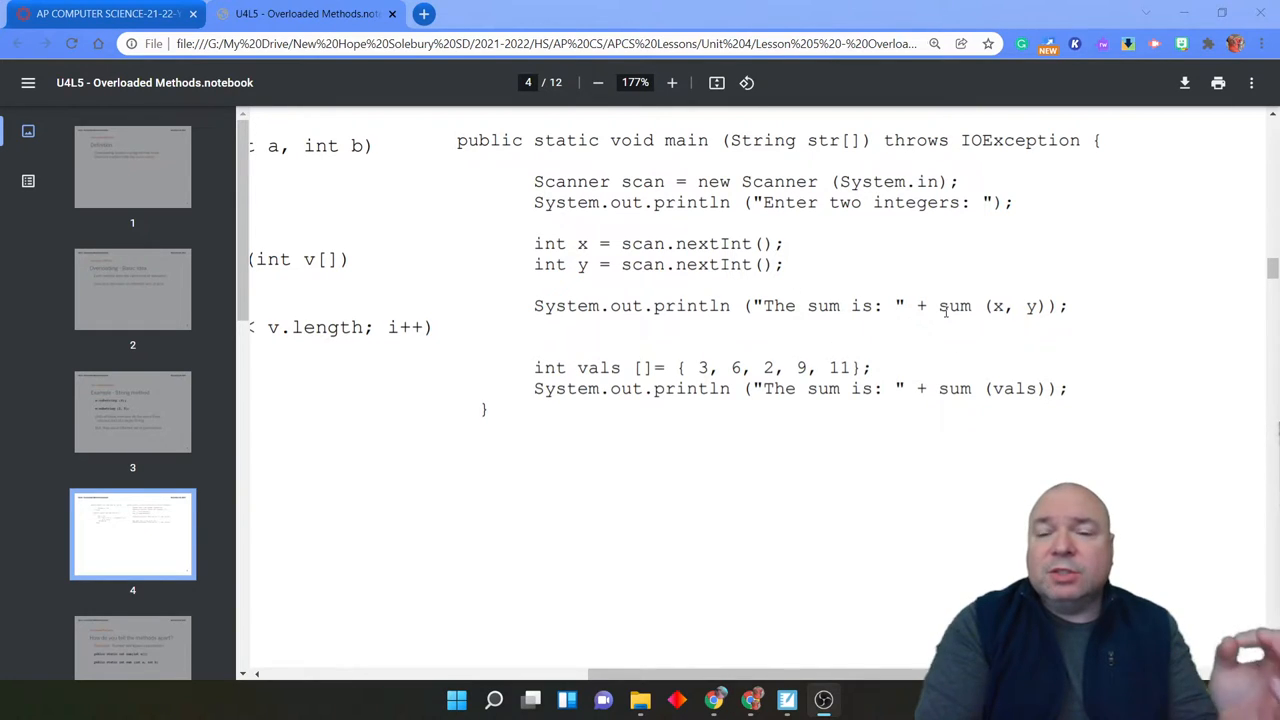
pyautogui.moveTo(1006, 342)
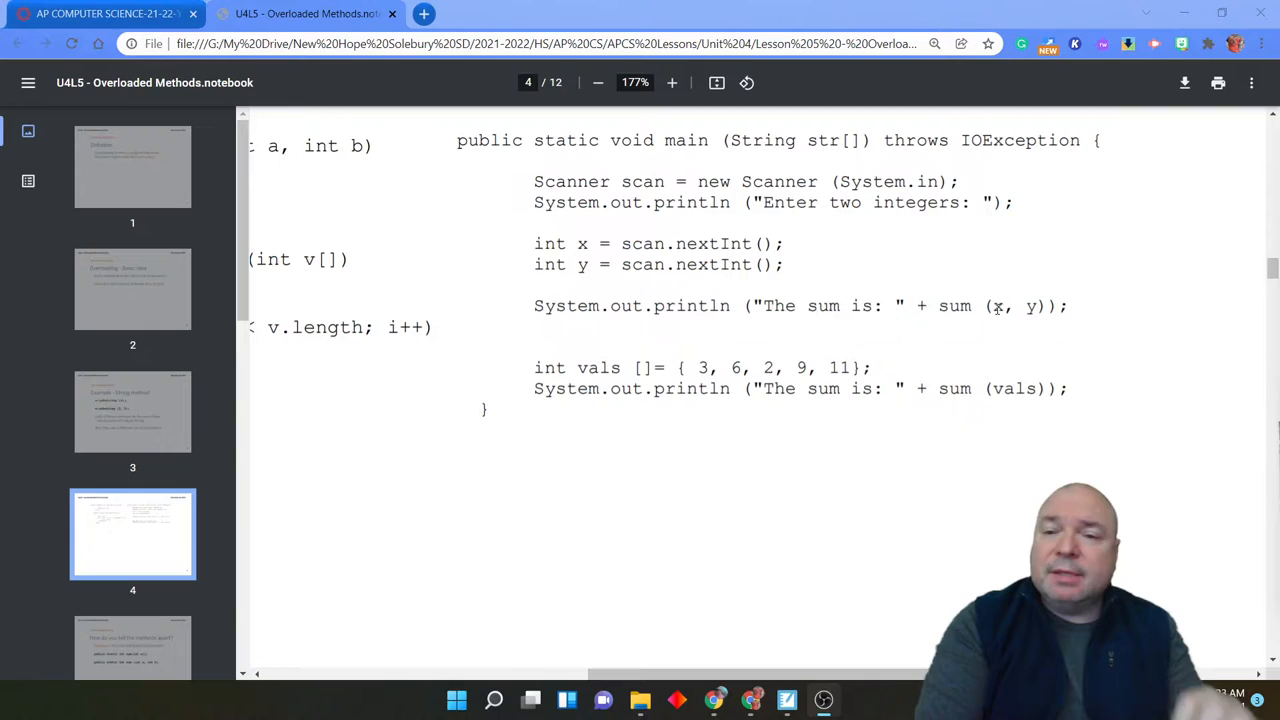
pyautogui.moveTo(1040, 352)
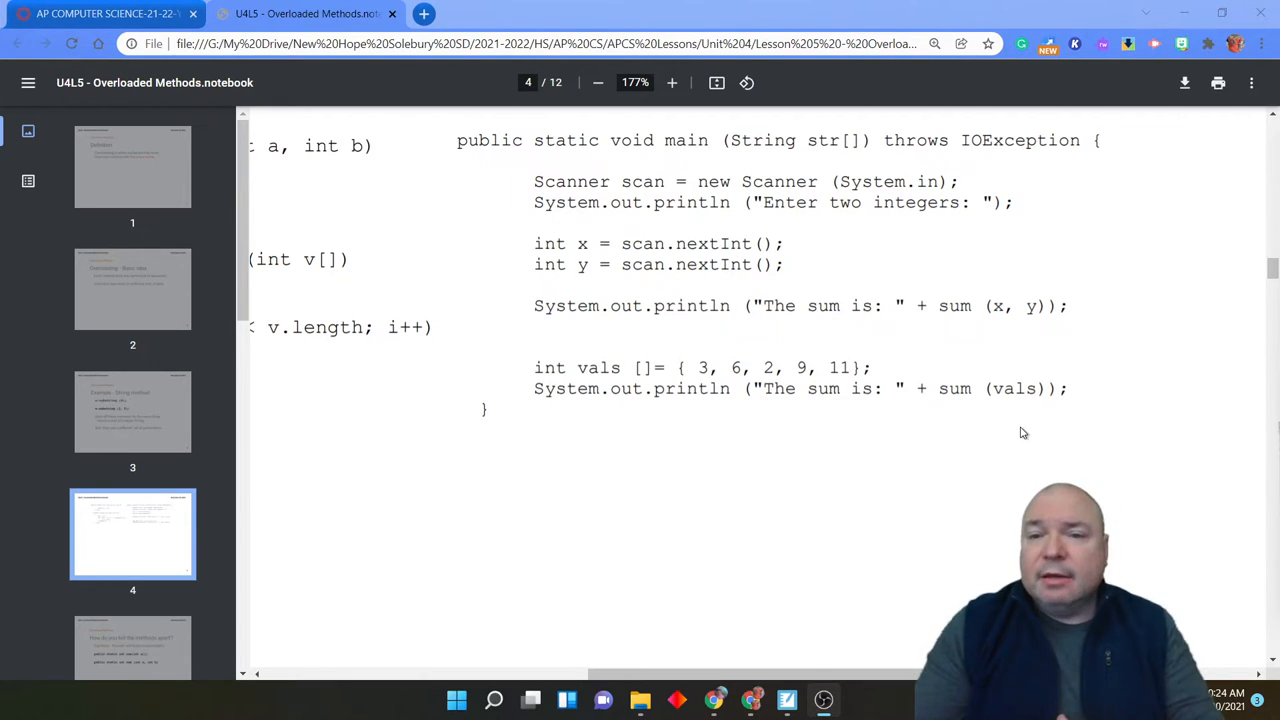
pyautogui.moveTo(404, 562)
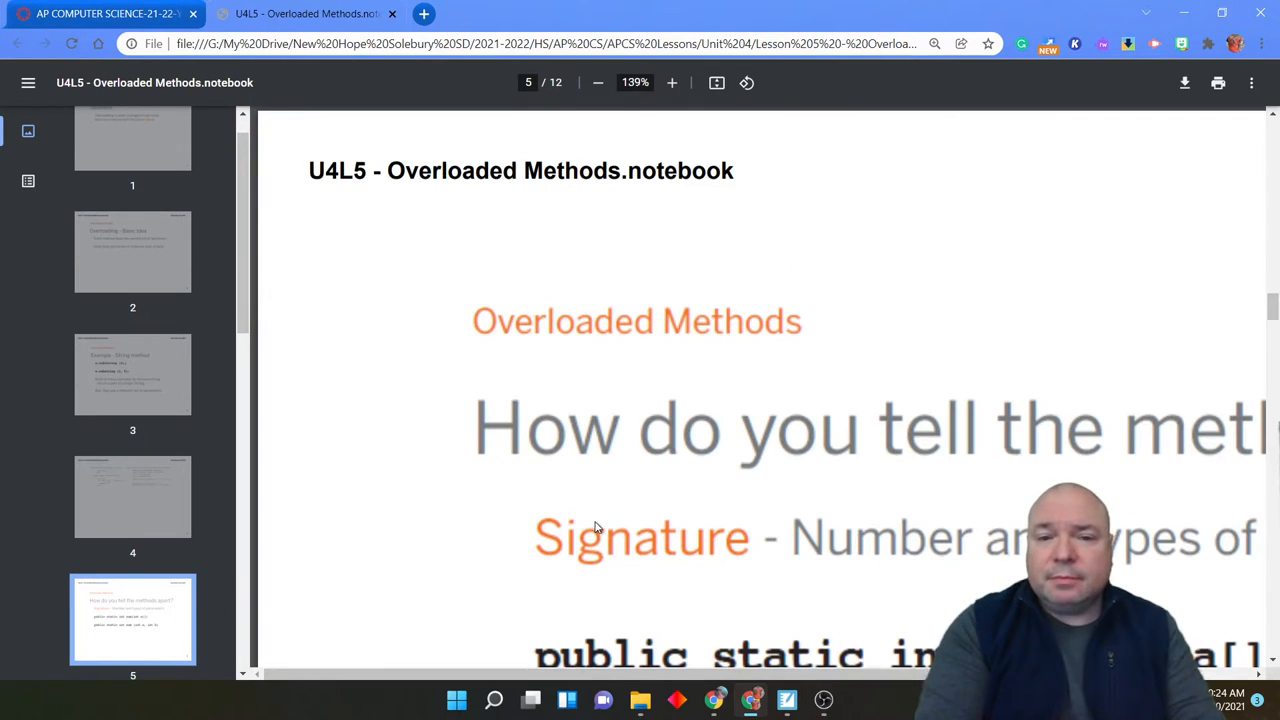
# Zoom out to see all of slide 5, then continue to slide 6 on signatures and return types.
pyautogui.click(598, 82)
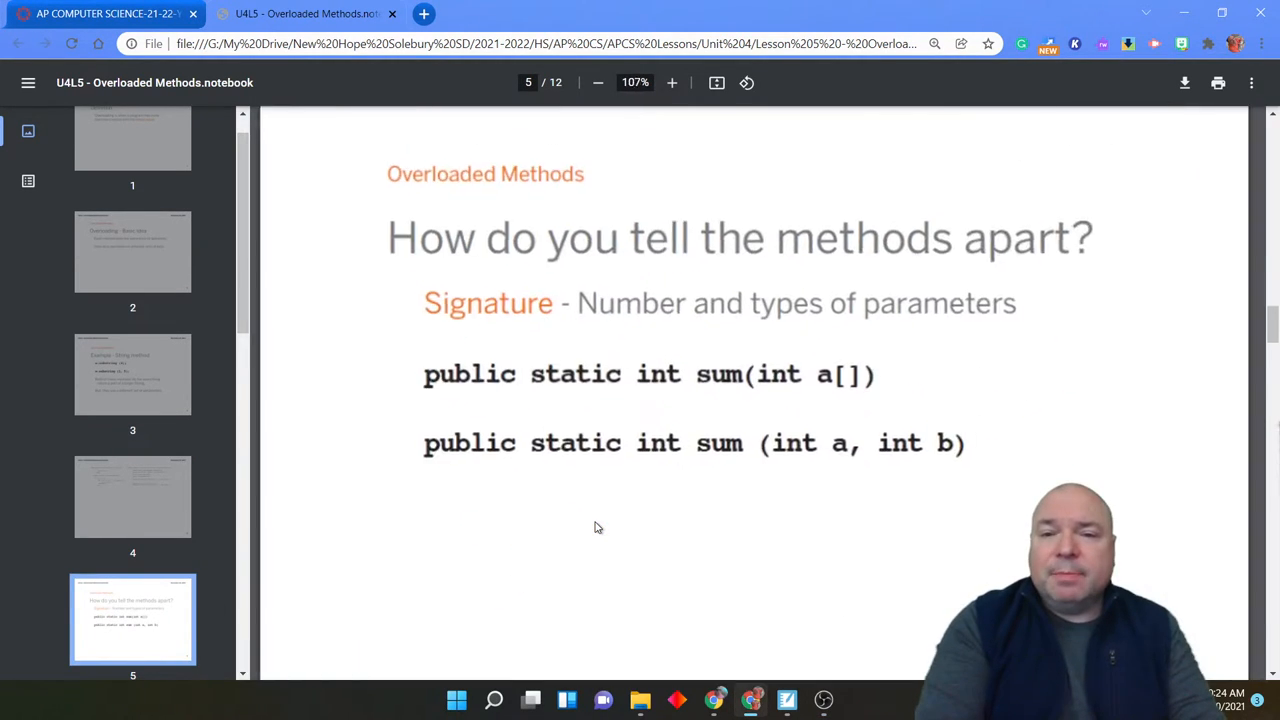
pyautogui.click(672, 82)
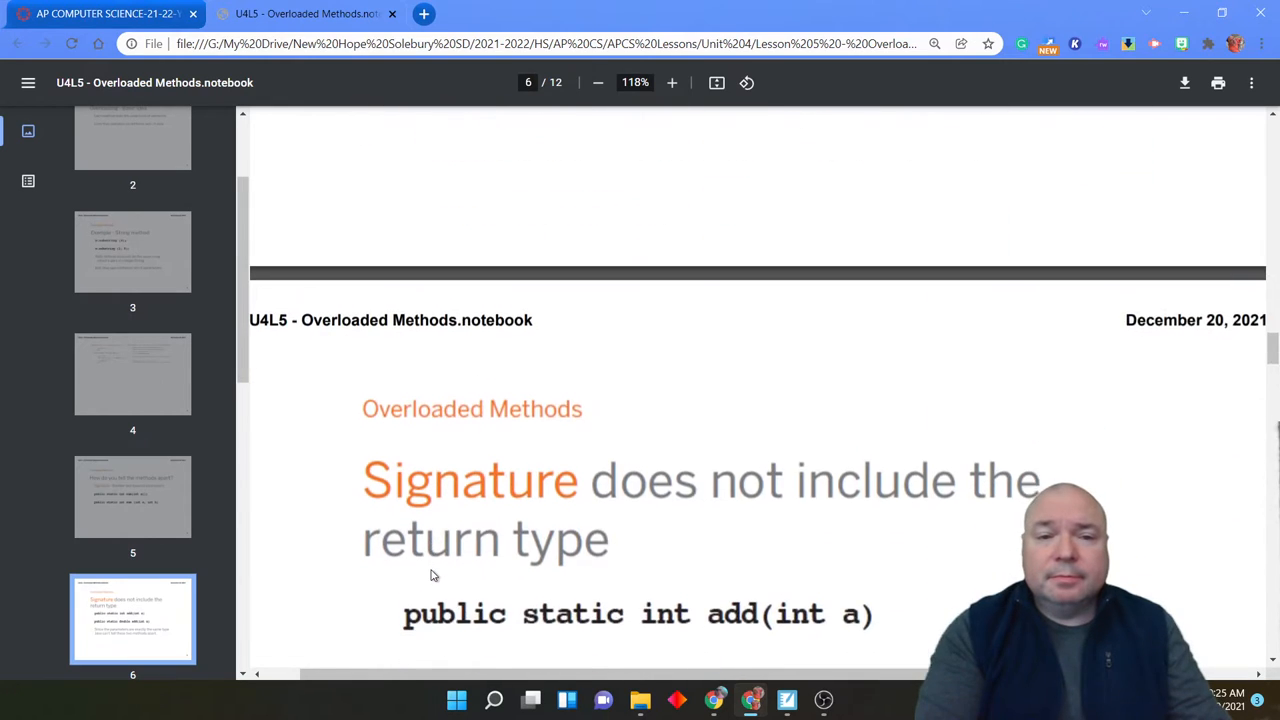
pyautogui.scroll(-3)
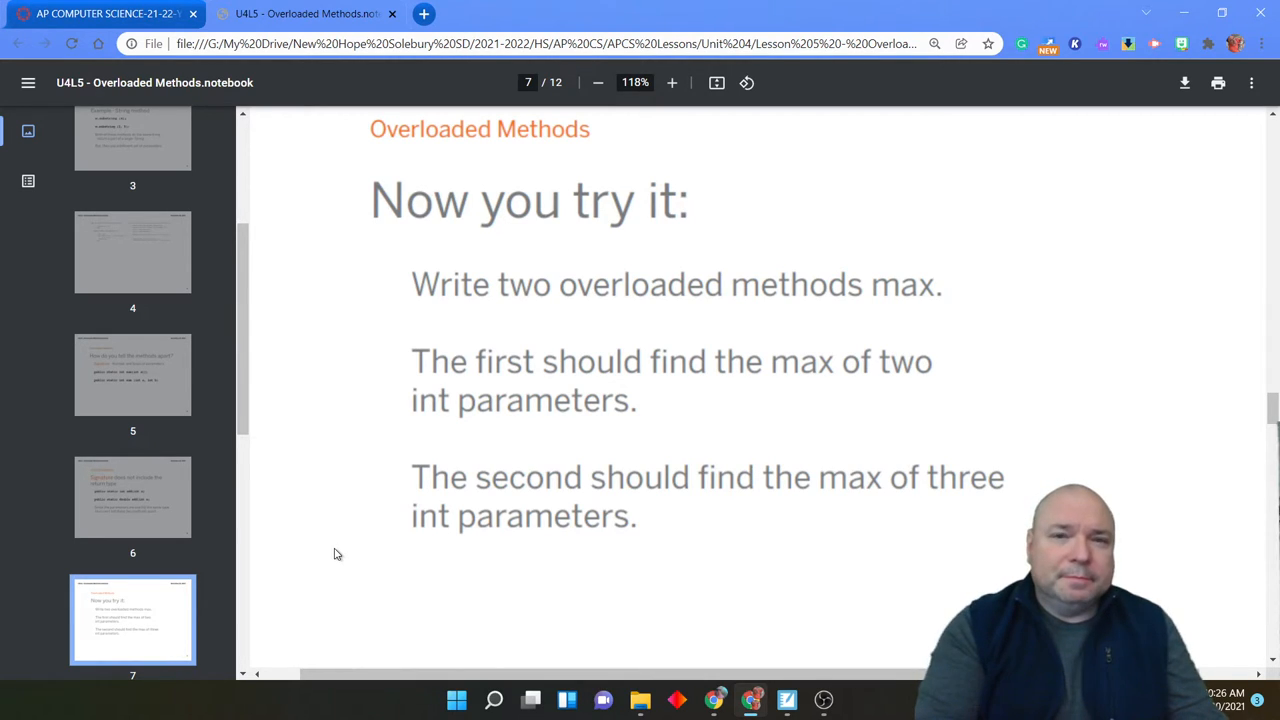
# Scroll down past slide 7 to slide 8 with the two overloaded max methods solution.
pyautogui.scroll(-3)
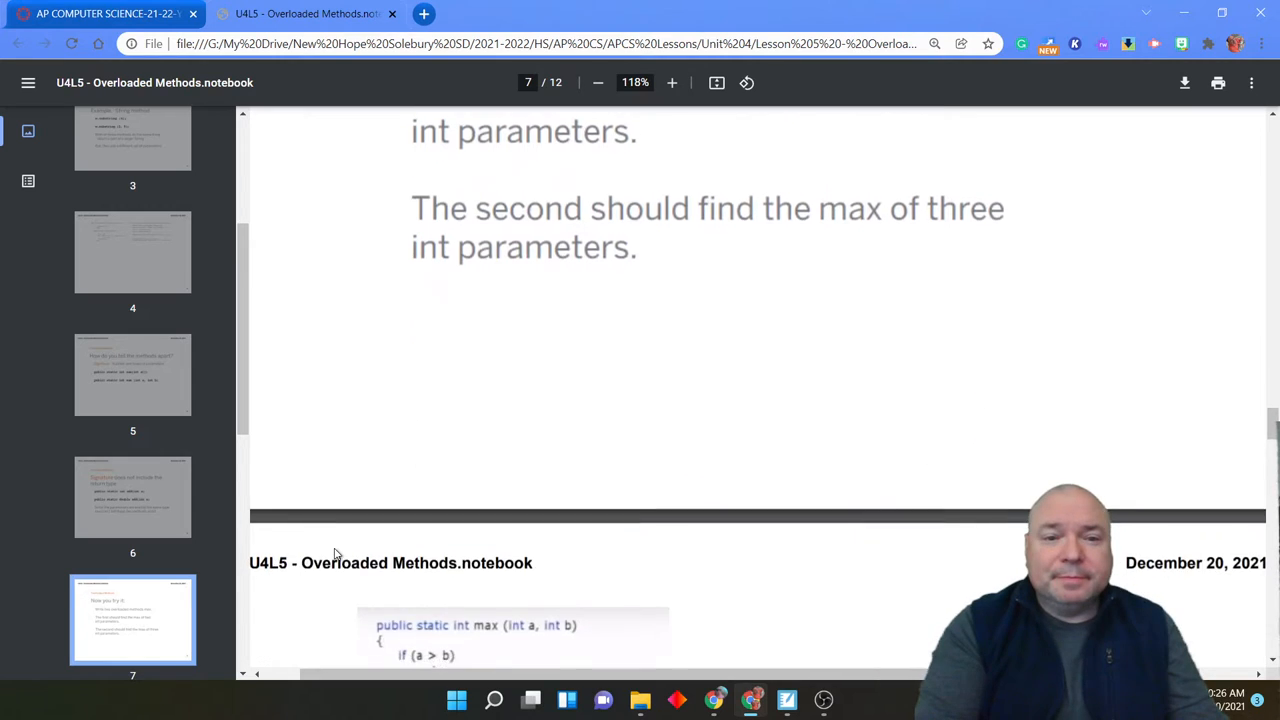
pyautogui.scroll(-3)
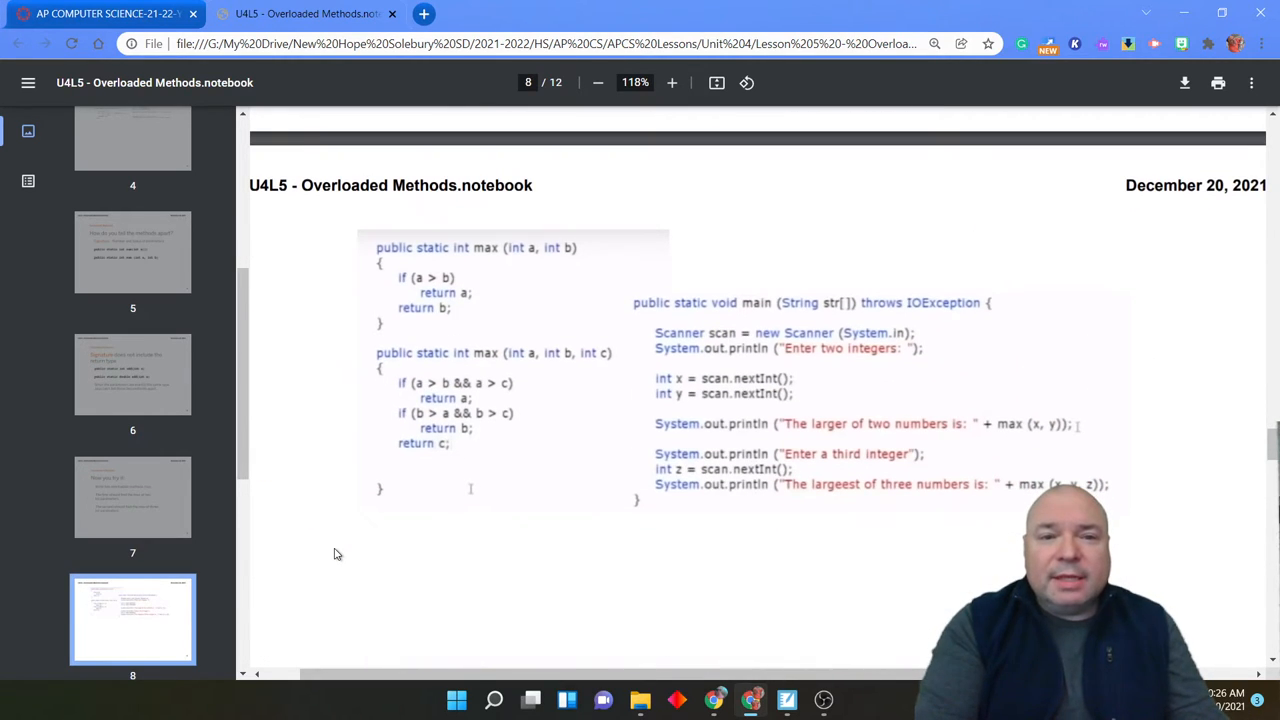
pyautogui.click(672, 82)
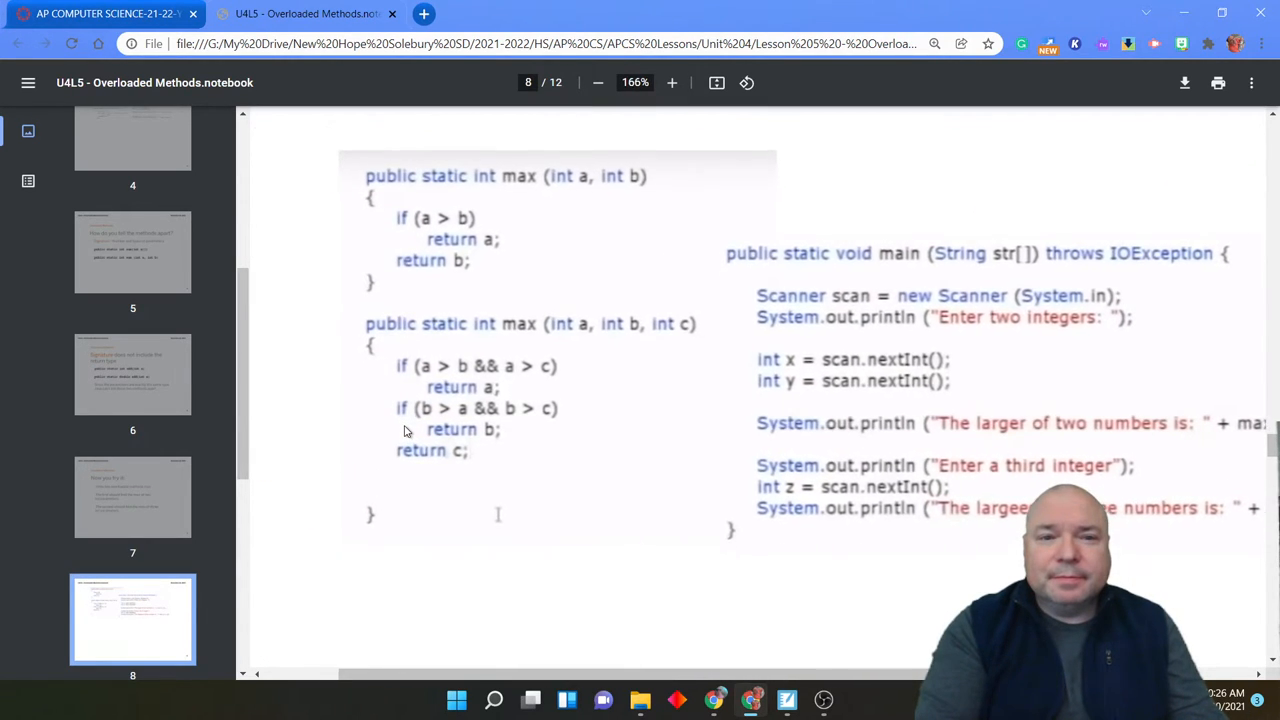
pyautogui.click(672, 82)
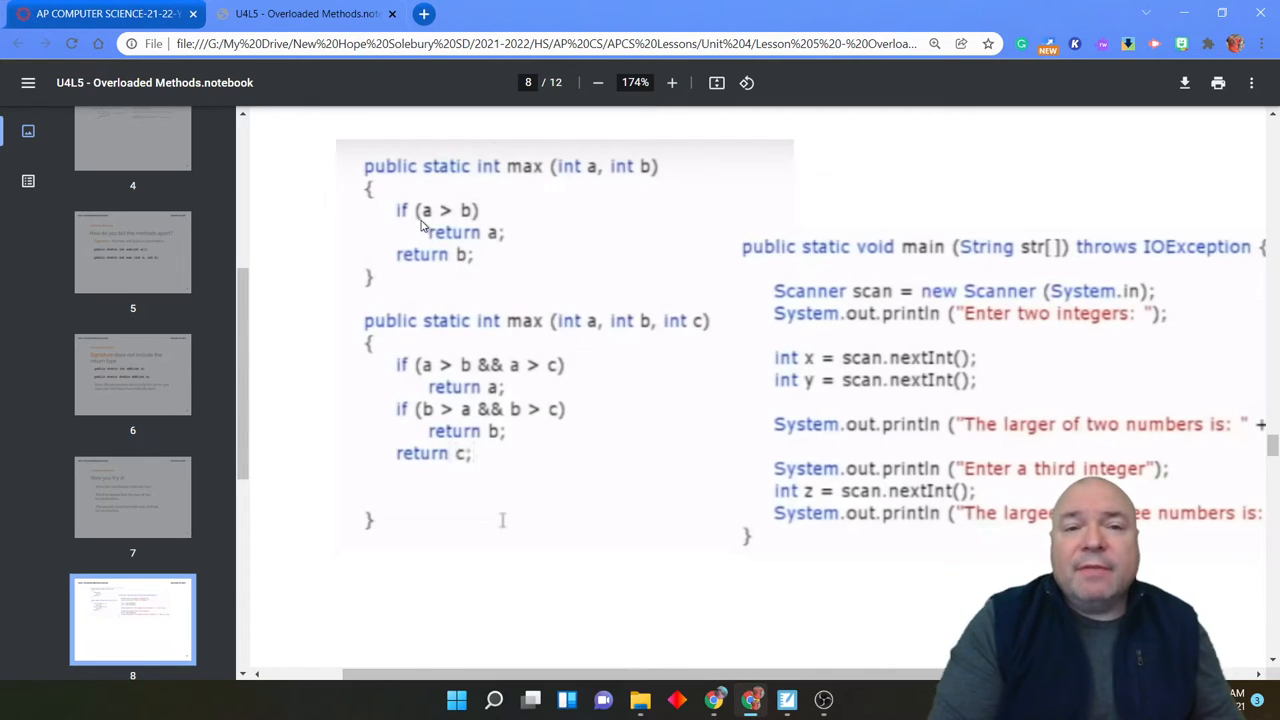
pyautogui.moveTo(468, 272)
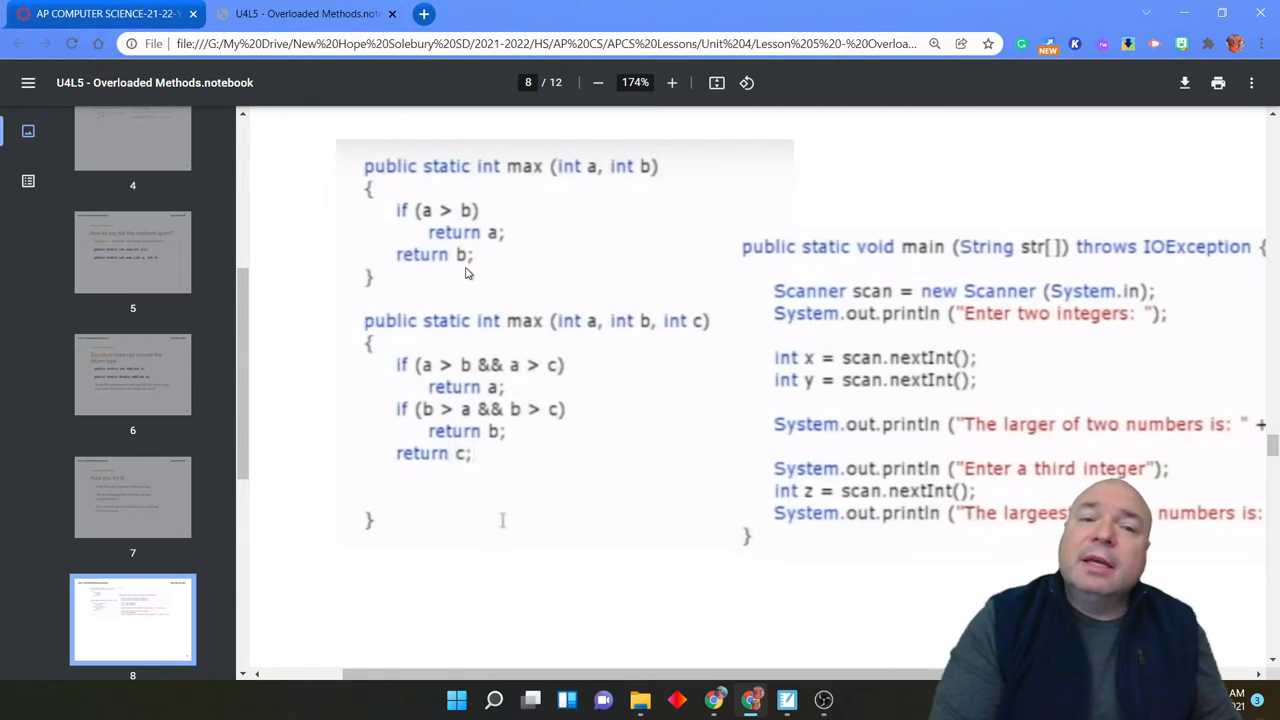
pyautogui.moveTo(516, 256)
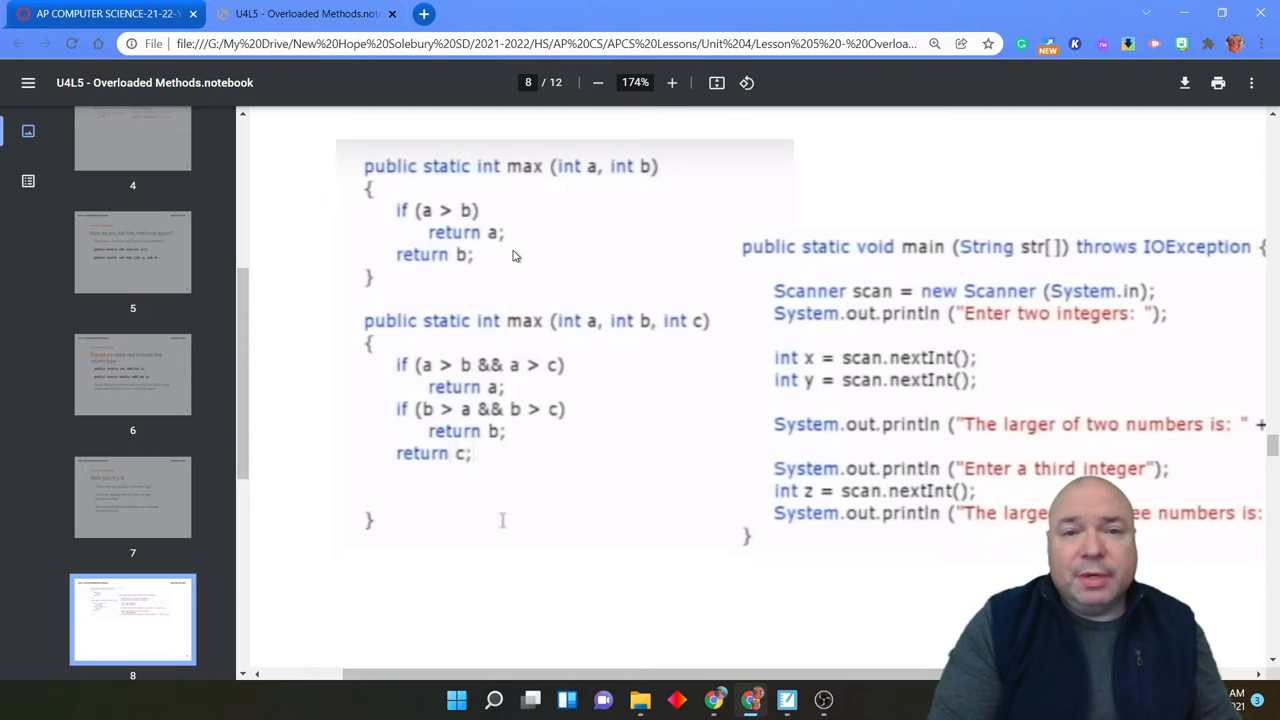
pyautogui.moveTo(604, 392)
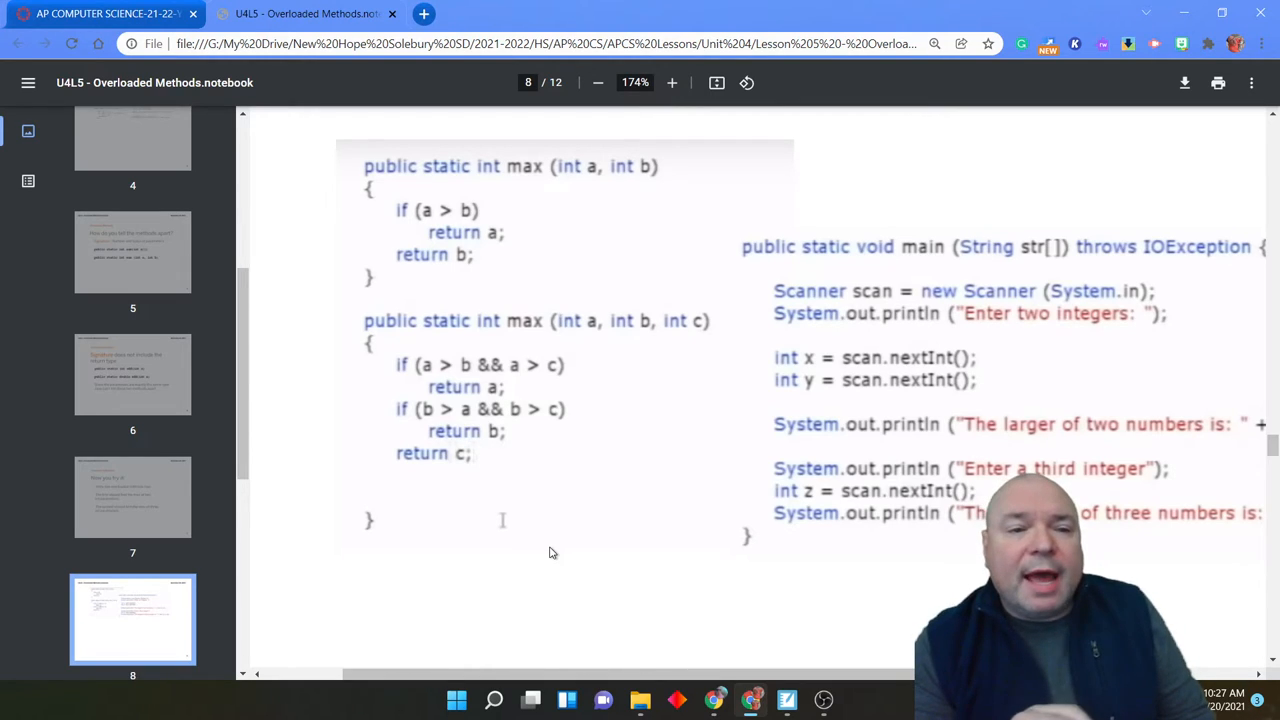
pyautogui.moveTo(450, 560)
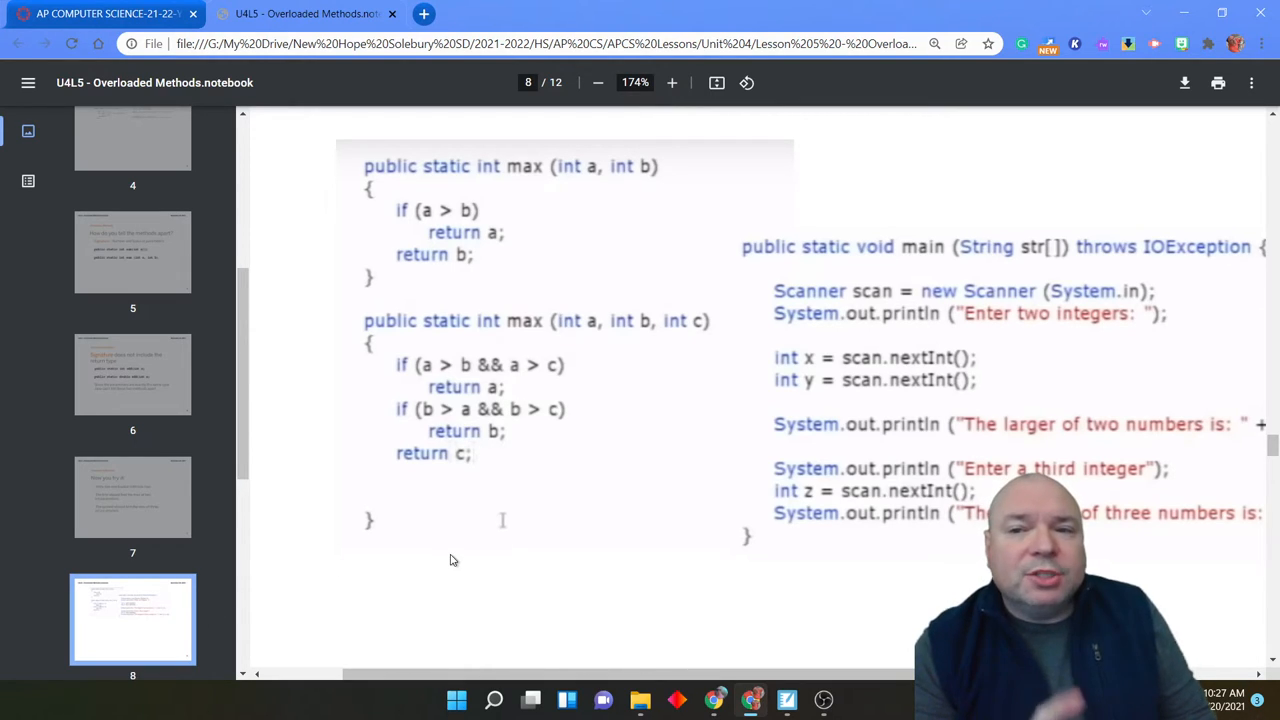
pyautogui.moveTo(960, 420)
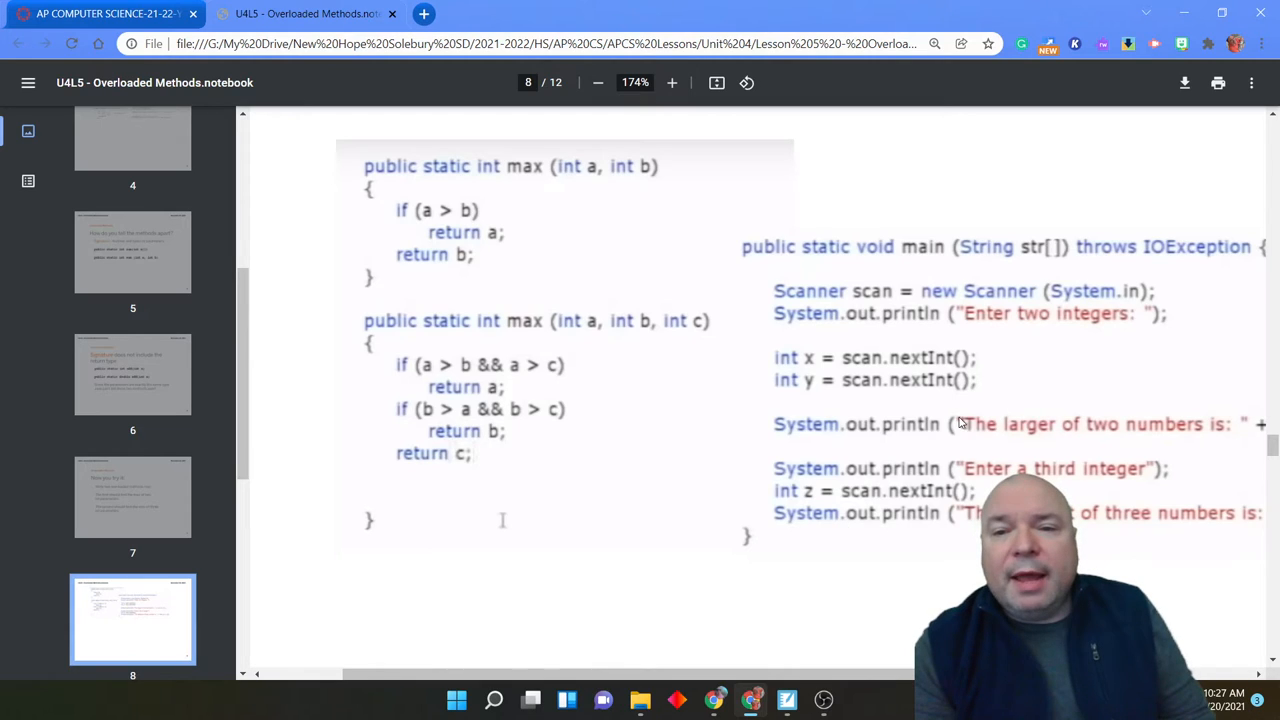
pyautogui.moveTo(970, 500)
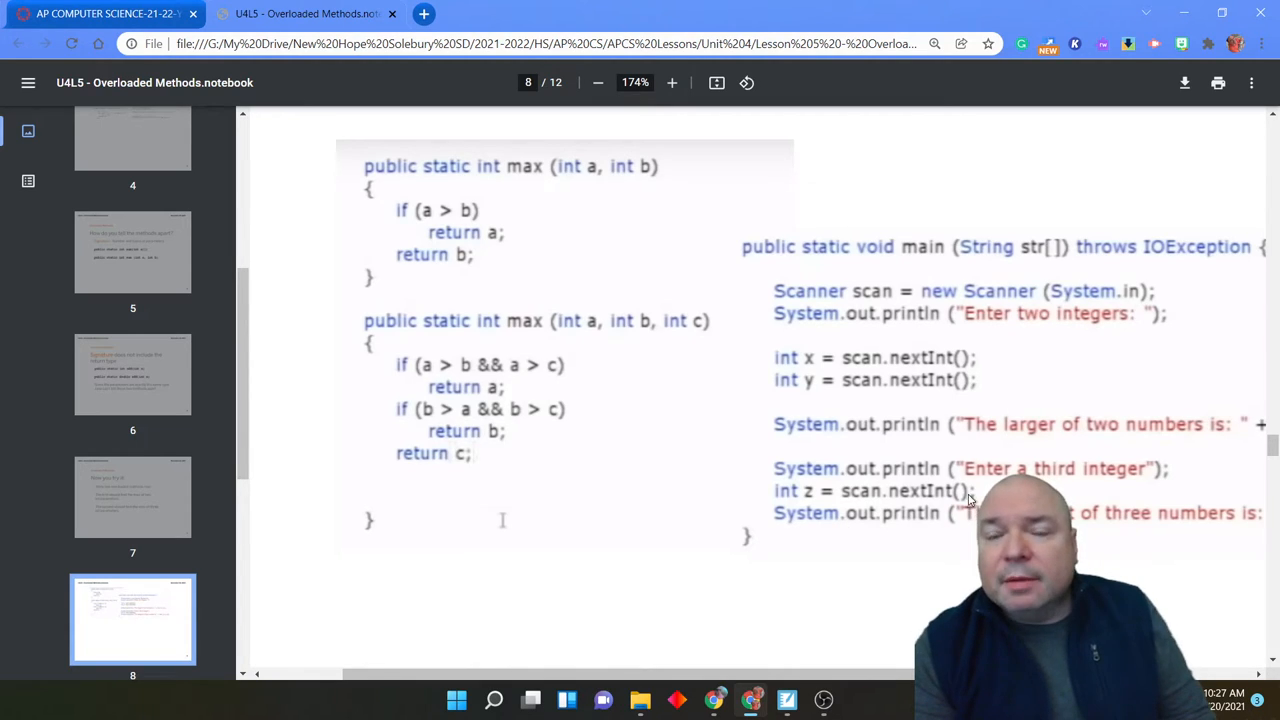
pyautogui.moveTo(976, 480)
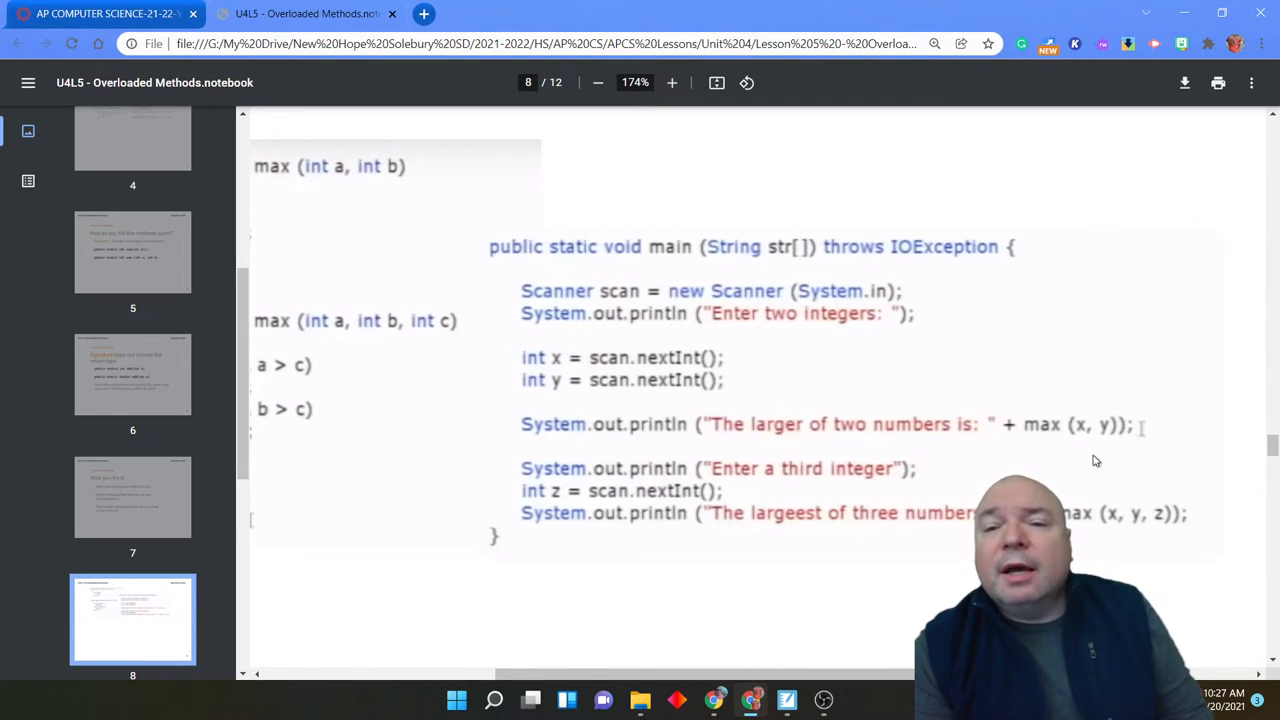
pyautogui.moveTo(1090, 448)
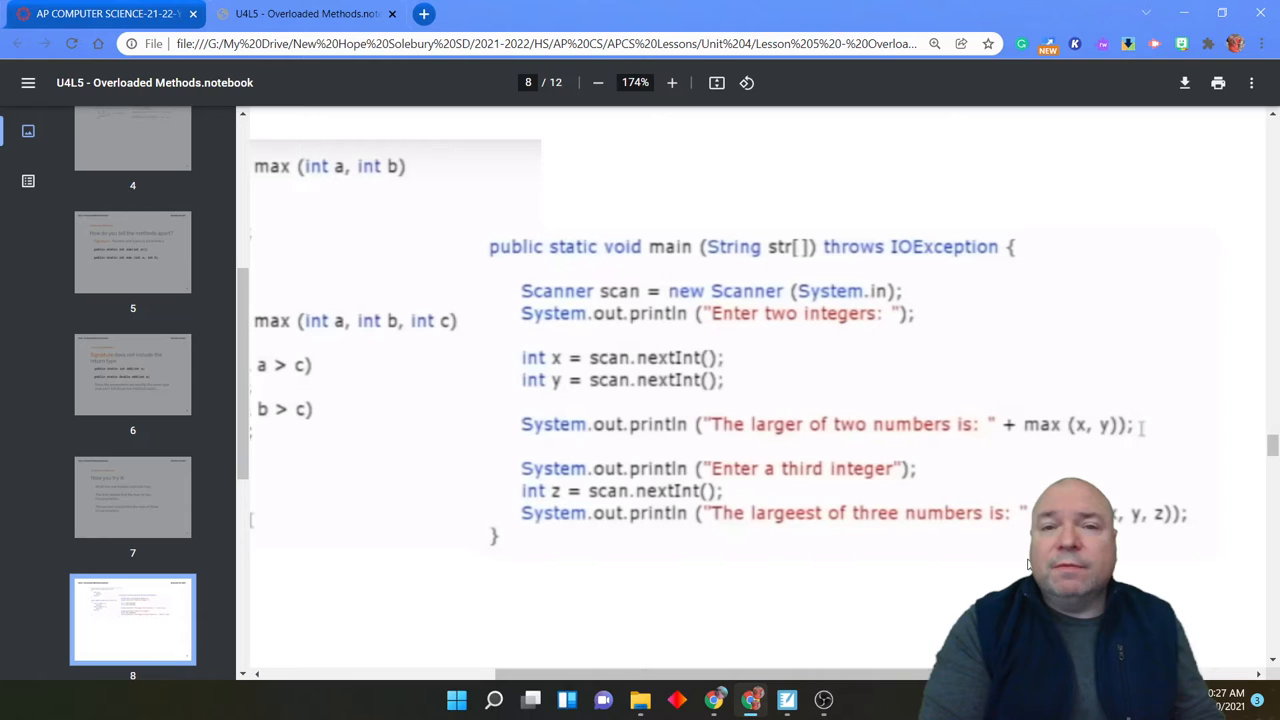
pyautogui.scroll(-3)
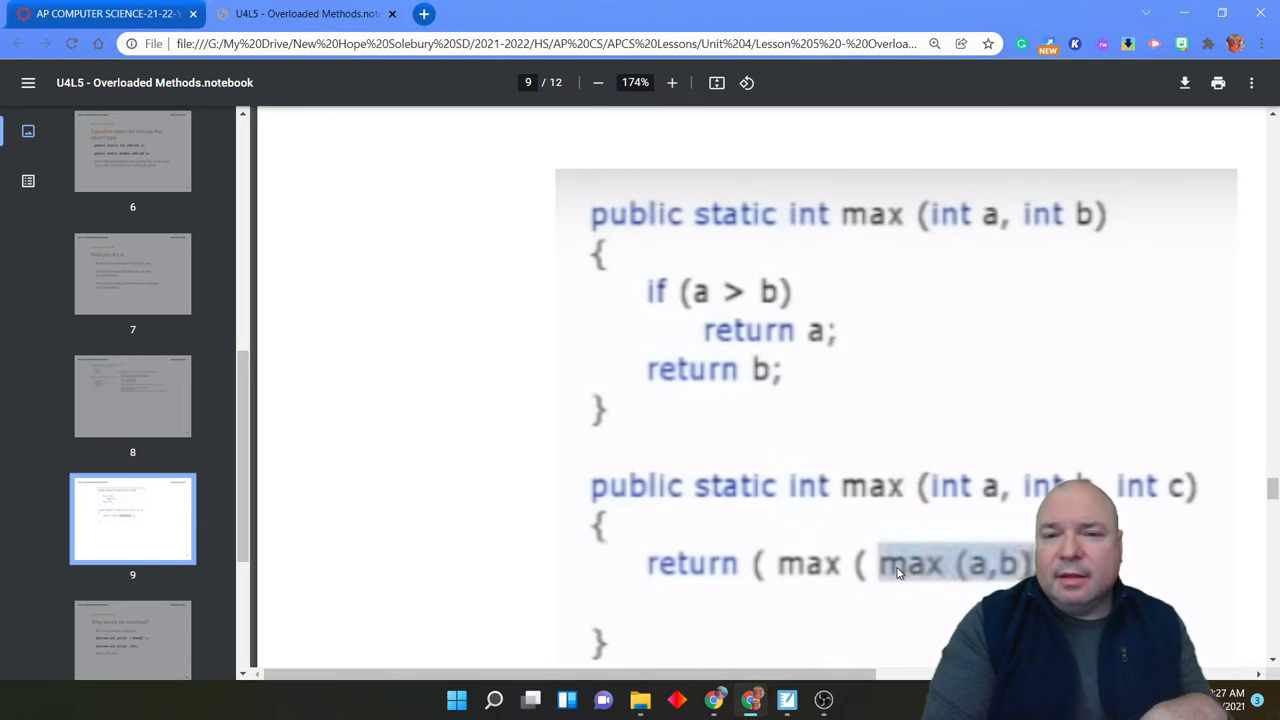
pyautogui.moveTo(826, 592)
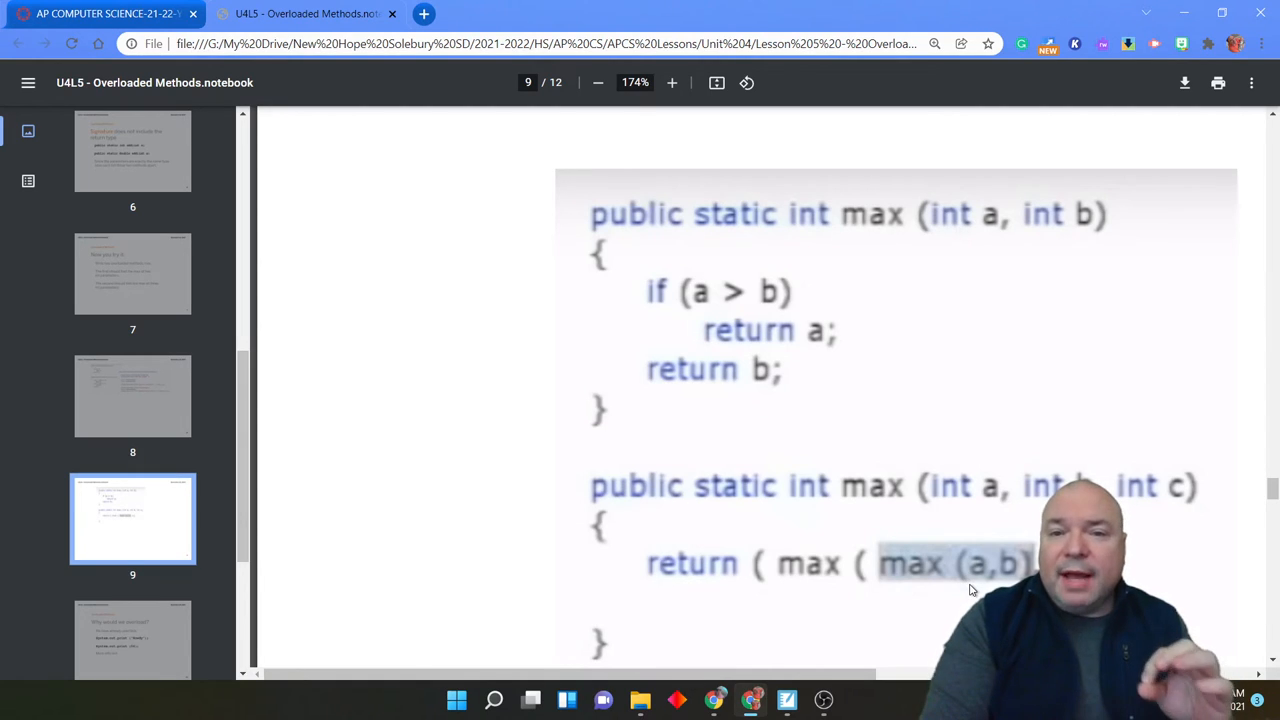
pyautogui.moveTo(962, 600)
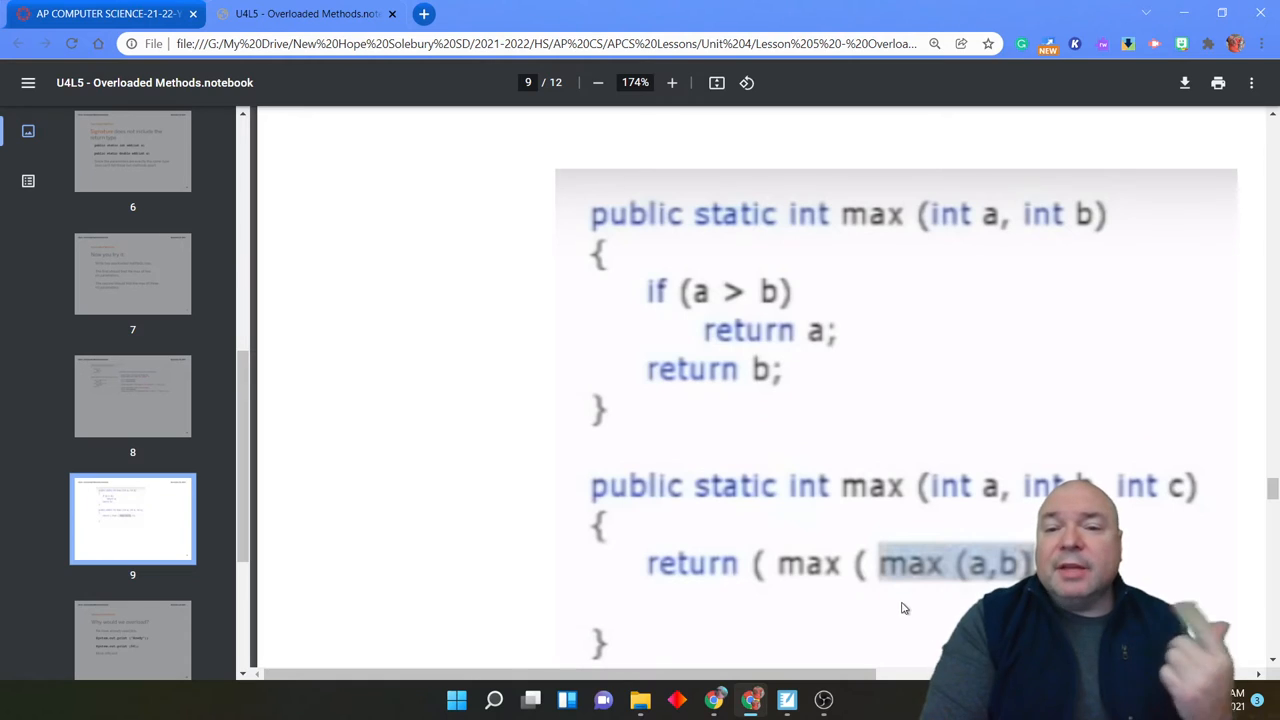
pyautogui.moveTo(910, 614)
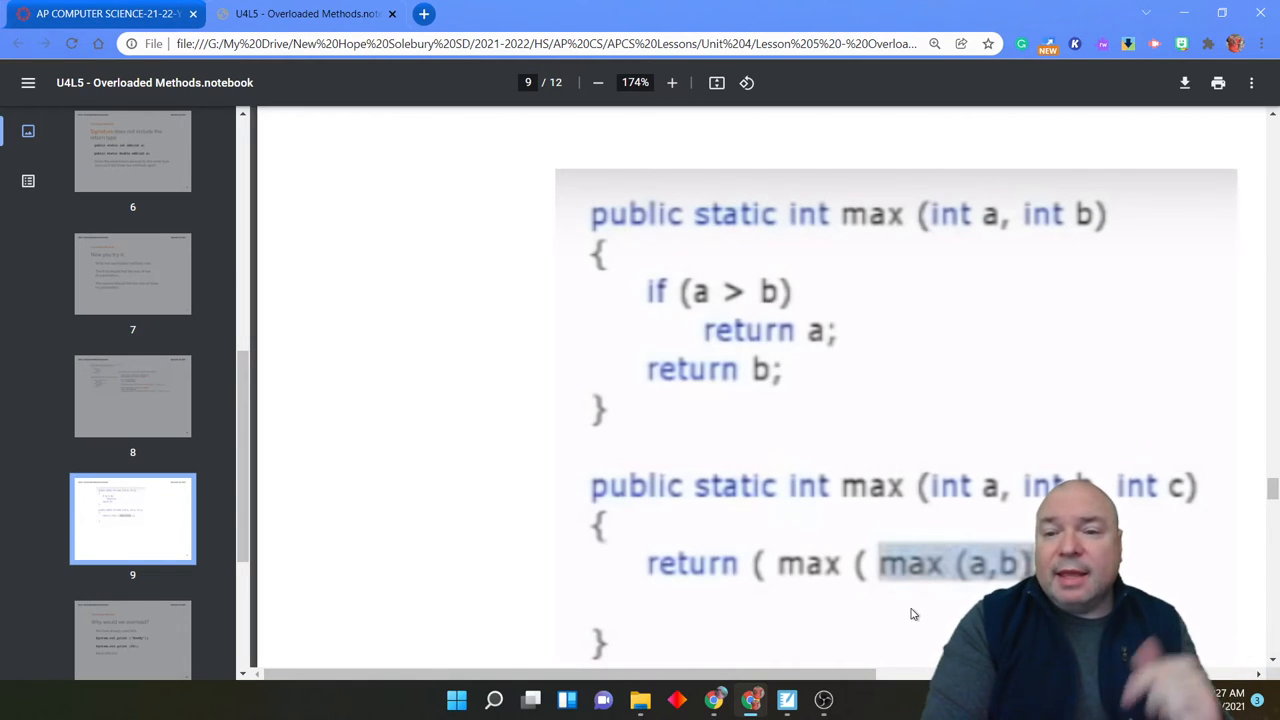
pyautogui.moveTo(940, 616)
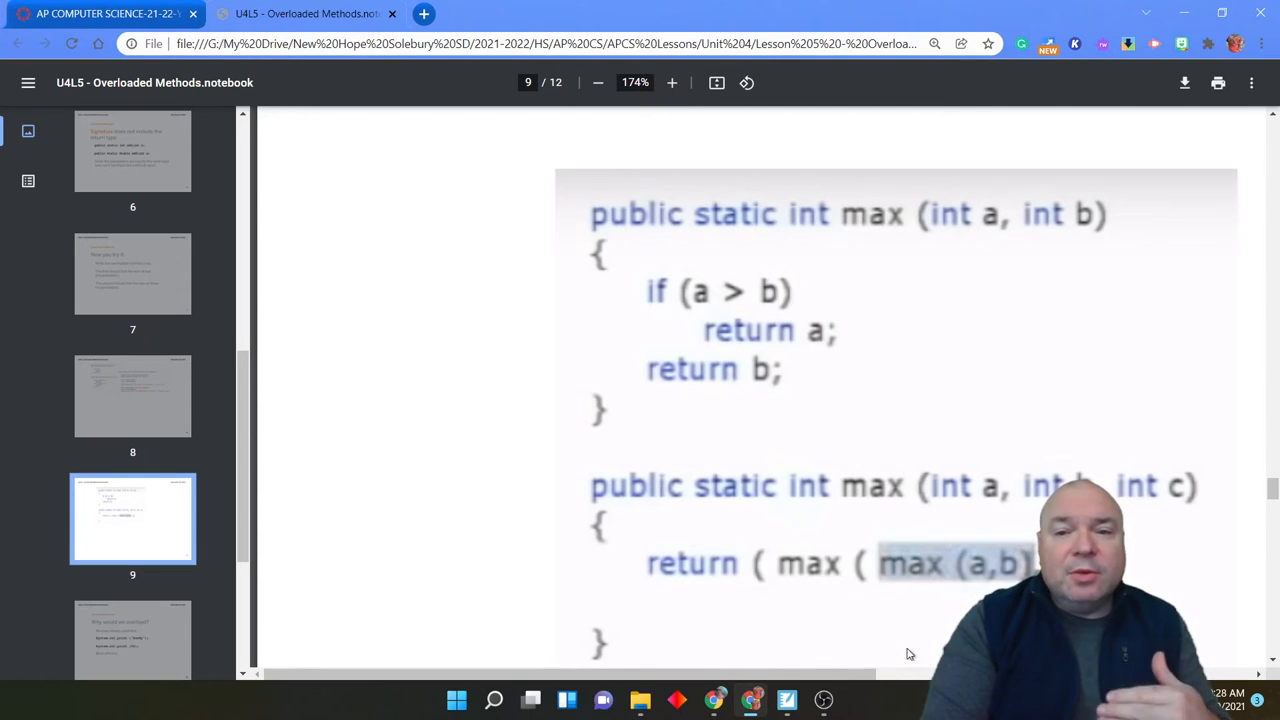
pyautogui.moveTo(884, 276)
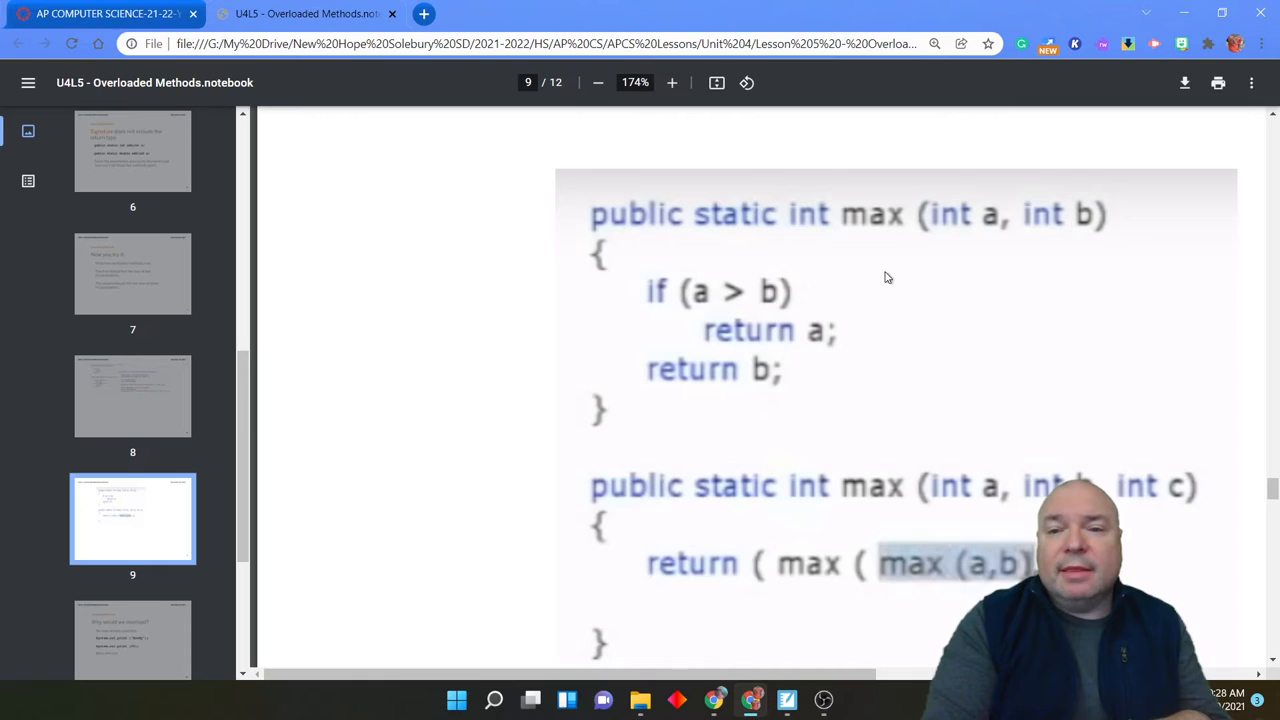
pyautogui.moveTo(1022, 262)
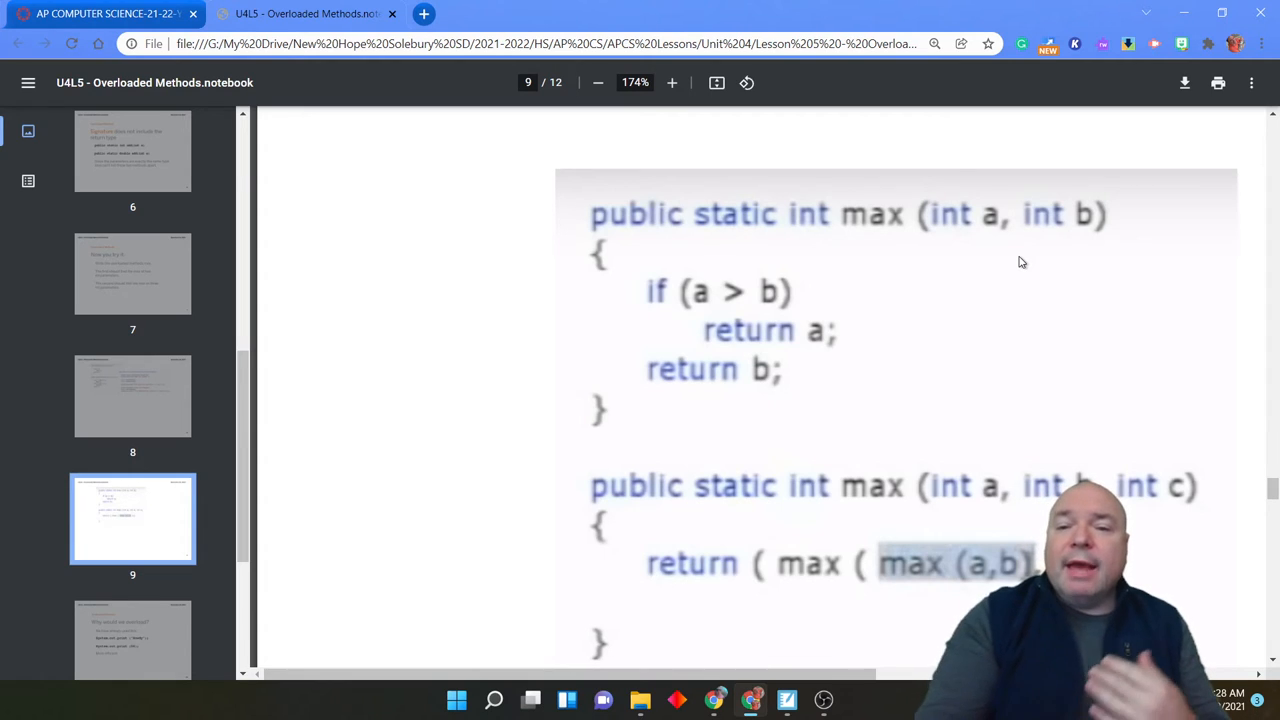
pyautogui.moveTo(998, 532)
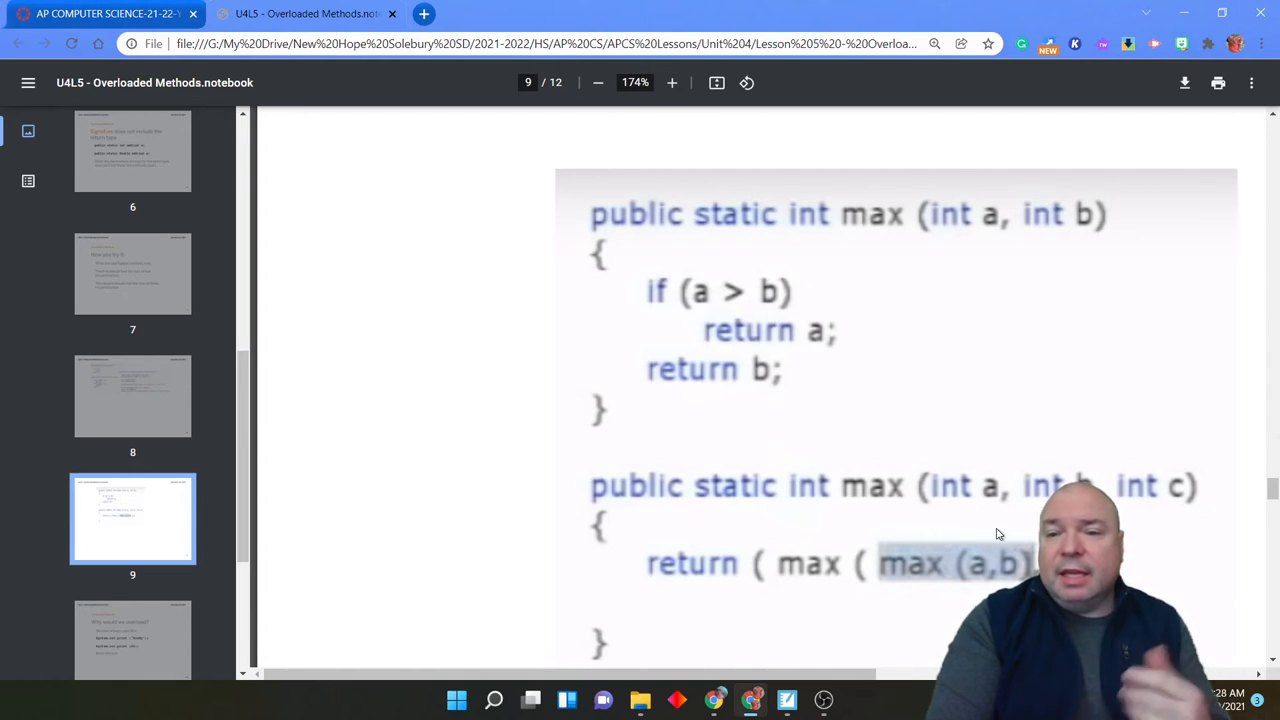
pyautogui.moveTo(968, 510)
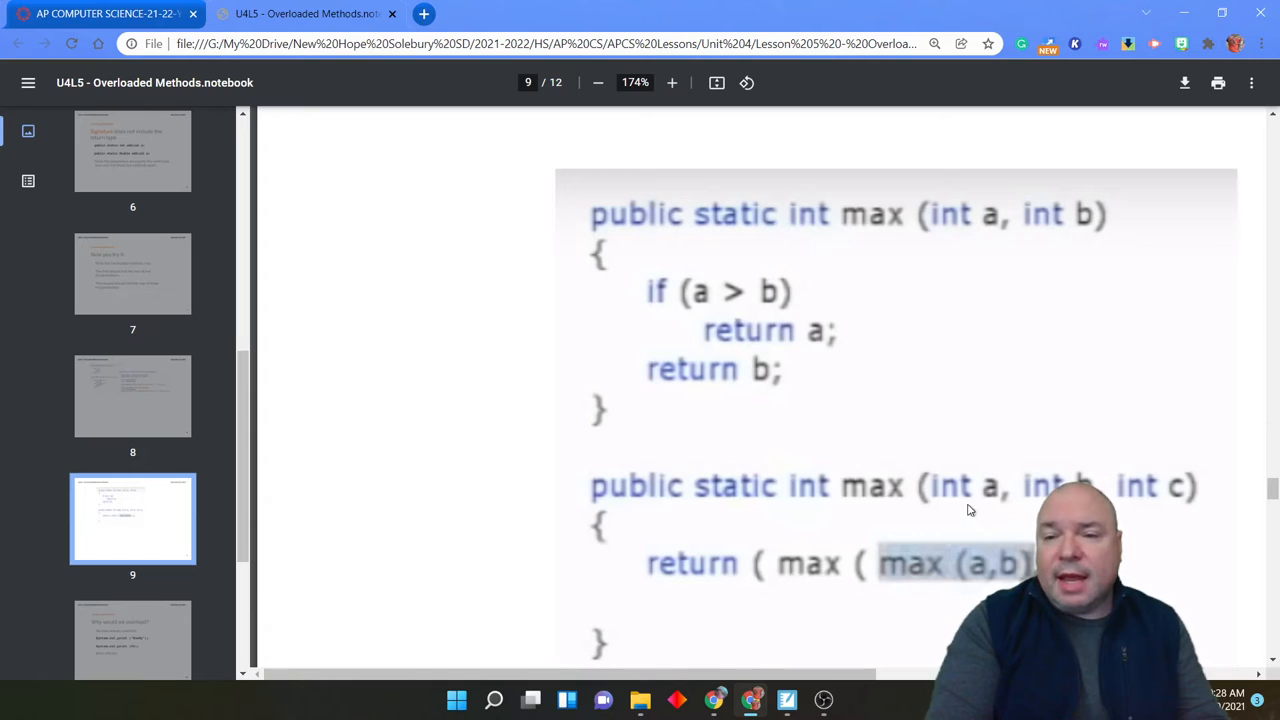
pyautogui.moveTo(1136, 520)
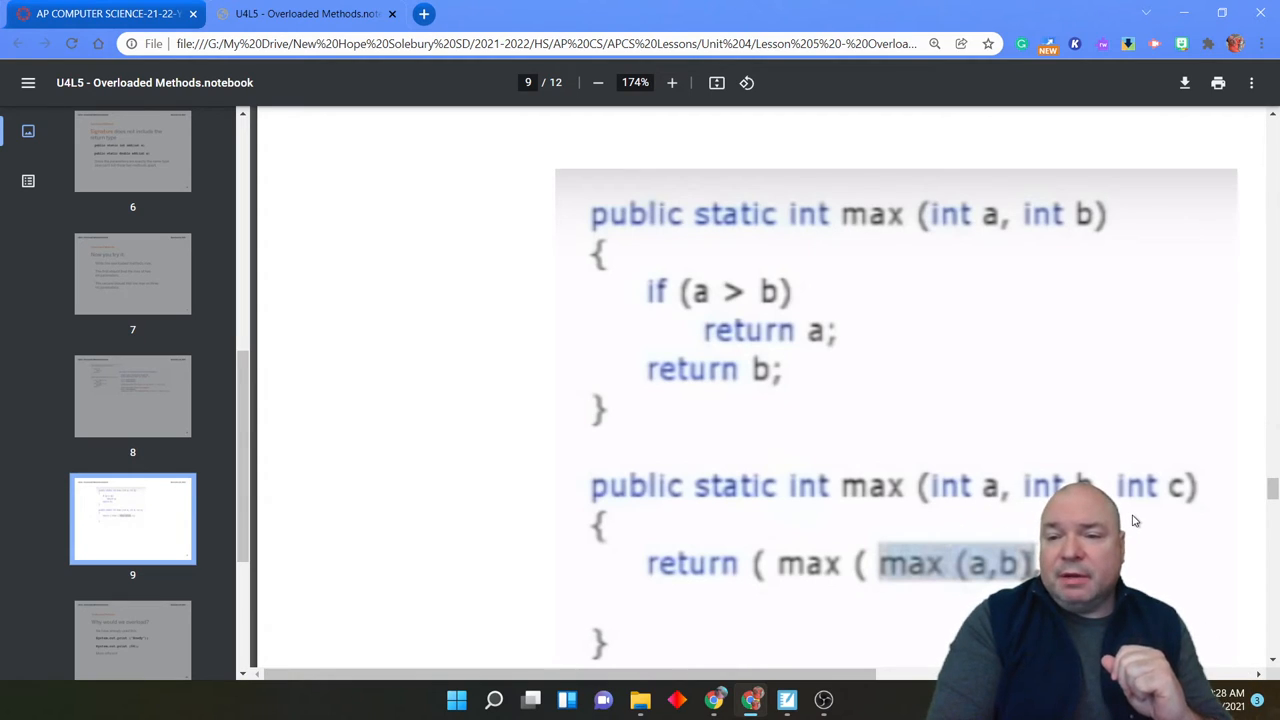
pyautogui.moveTo(1180, 534)
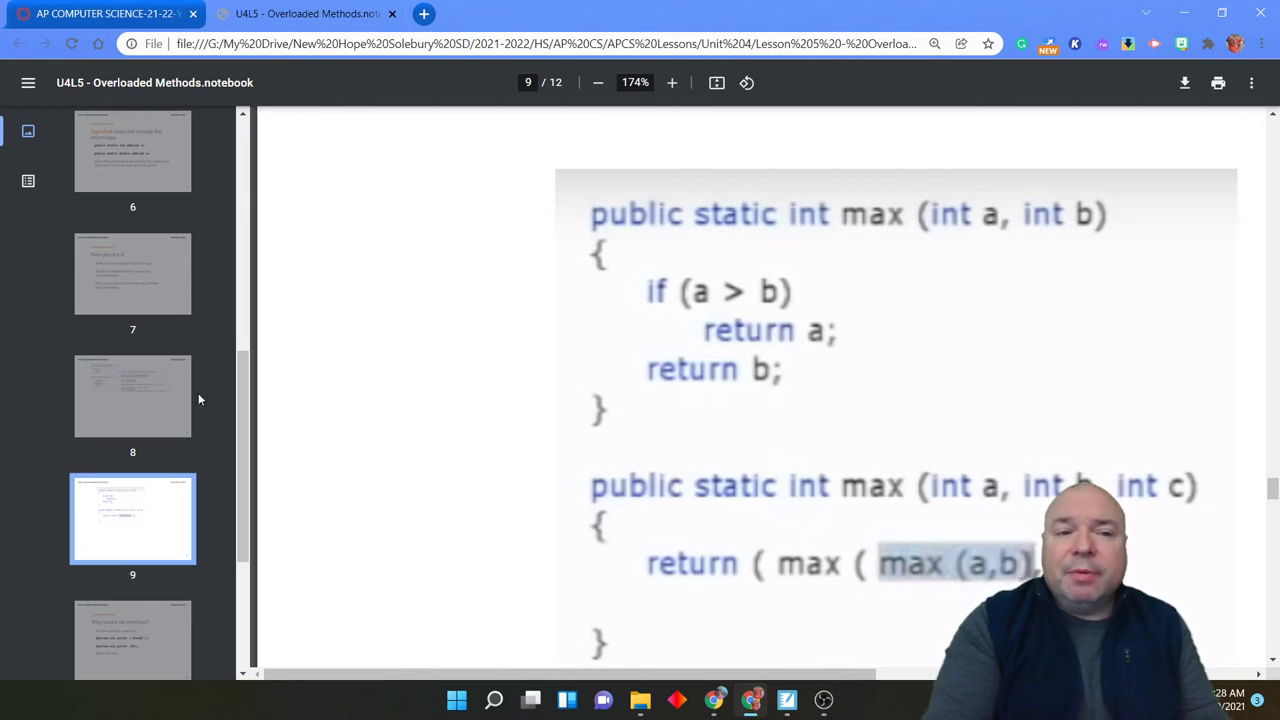
# Revisit slide 8 zoomed in on the three-parameter max method, then go back to slide 9.
pyautogui.click(132, 396)
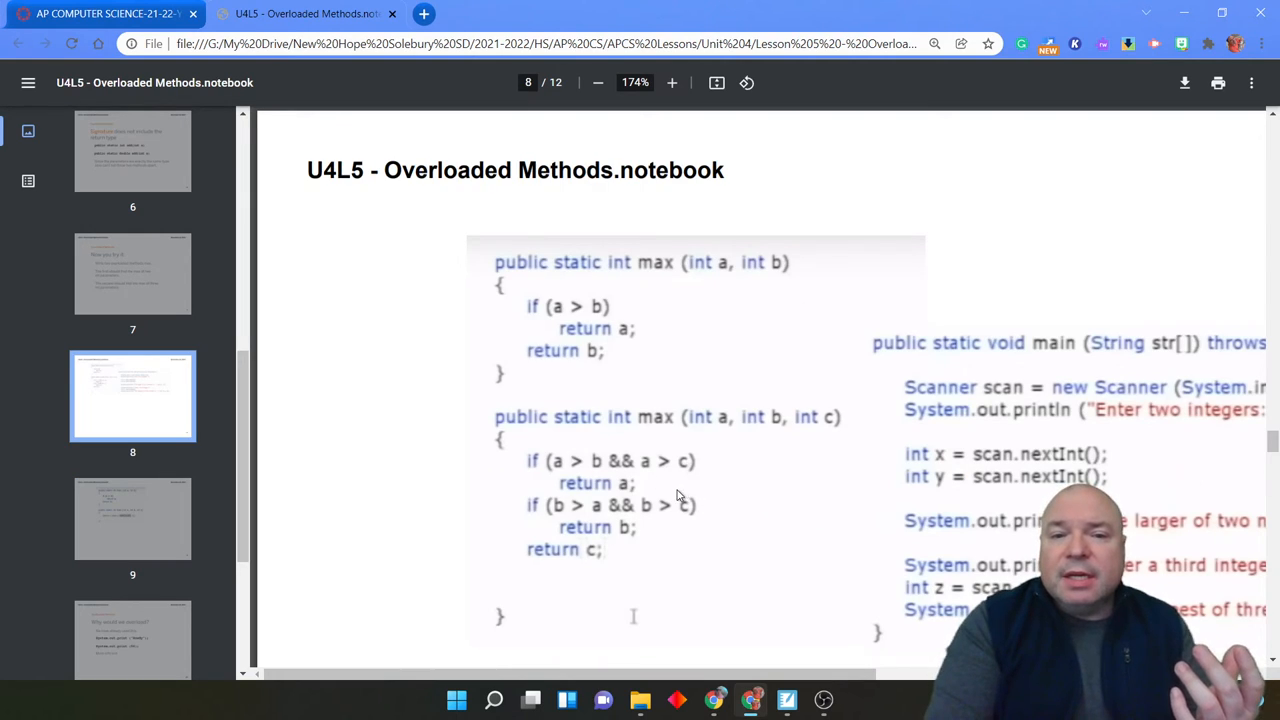
pyautogui.click(672, 82)
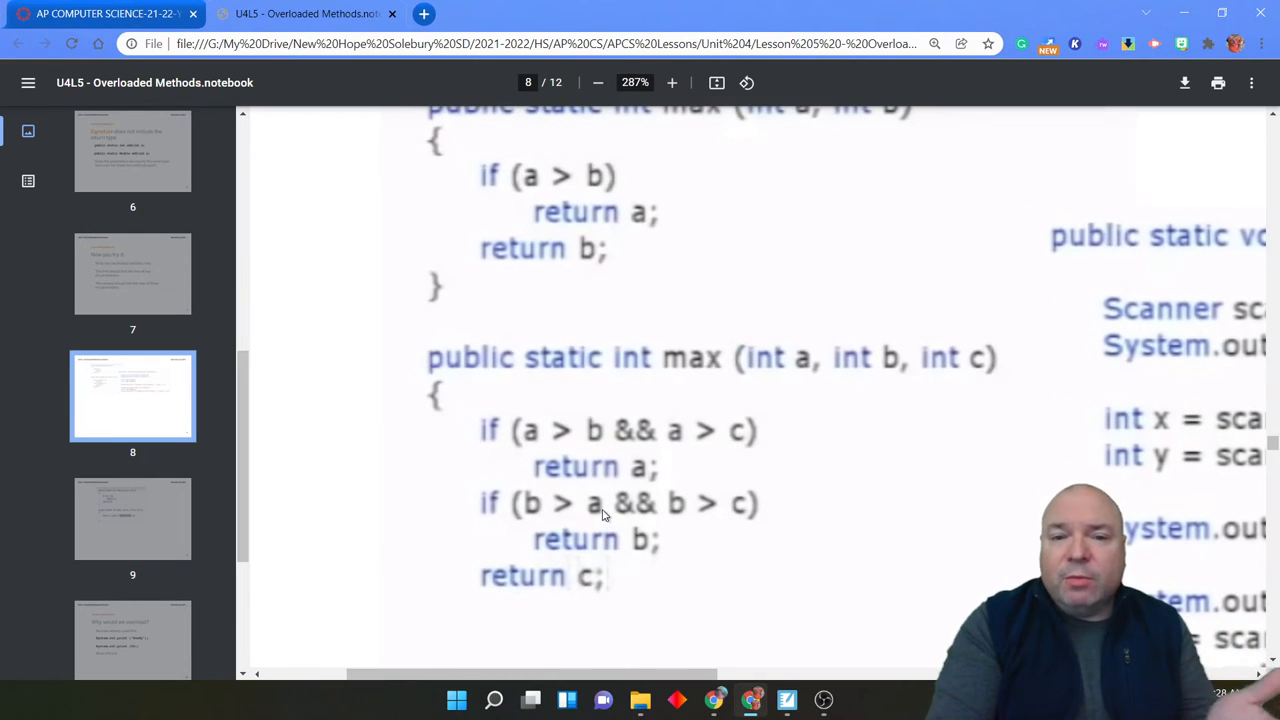
pyautogui.moveTo(716, 486)
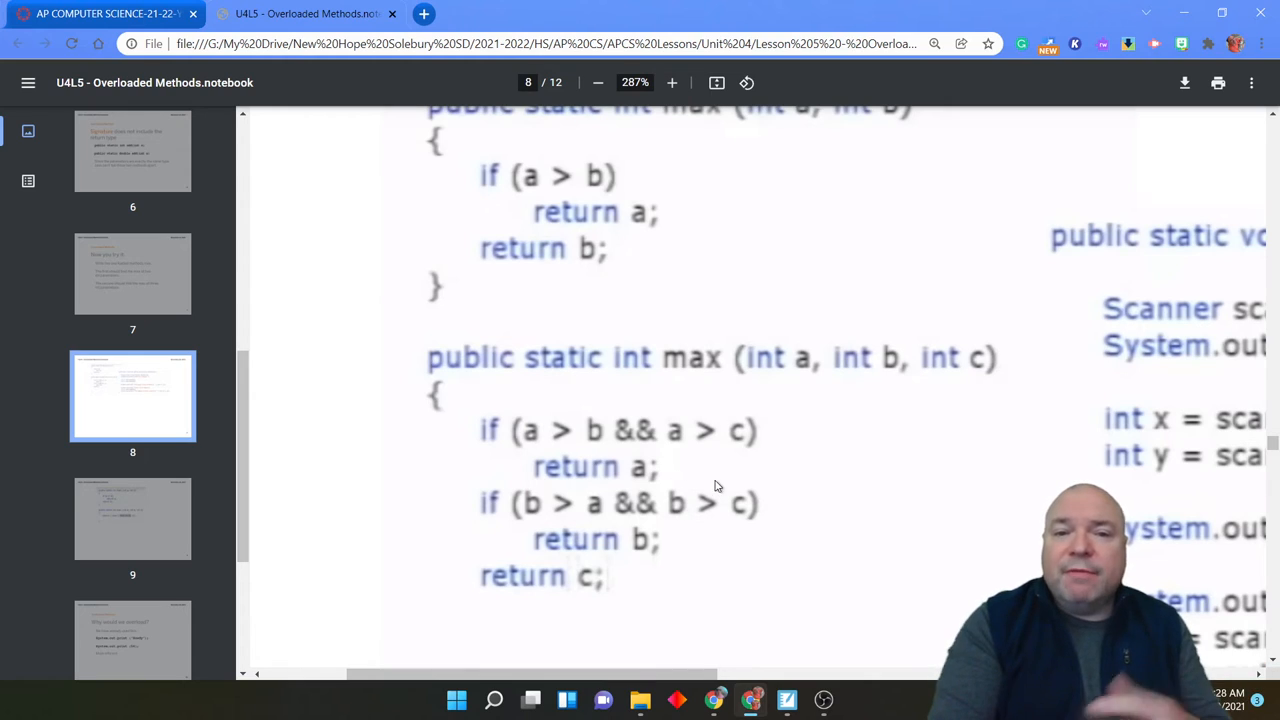
pyautogui.moveTo(844, 476)
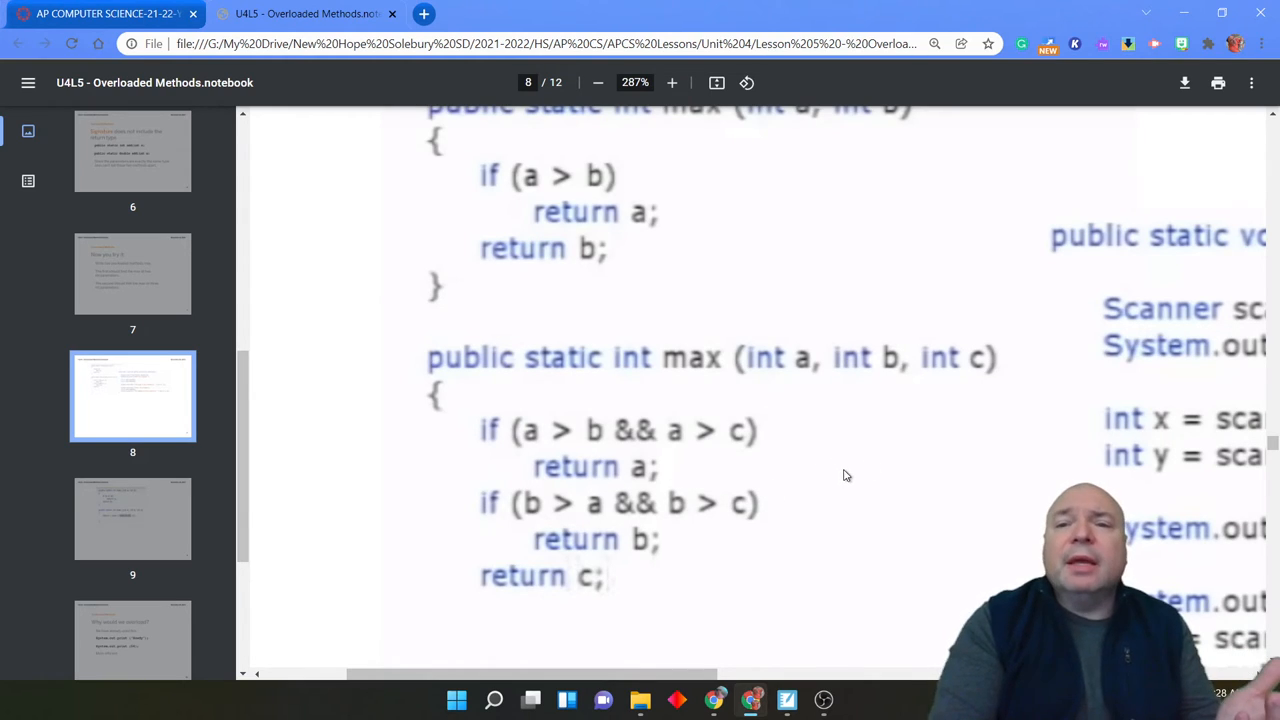
pyautogui.moveTo(948, 412)
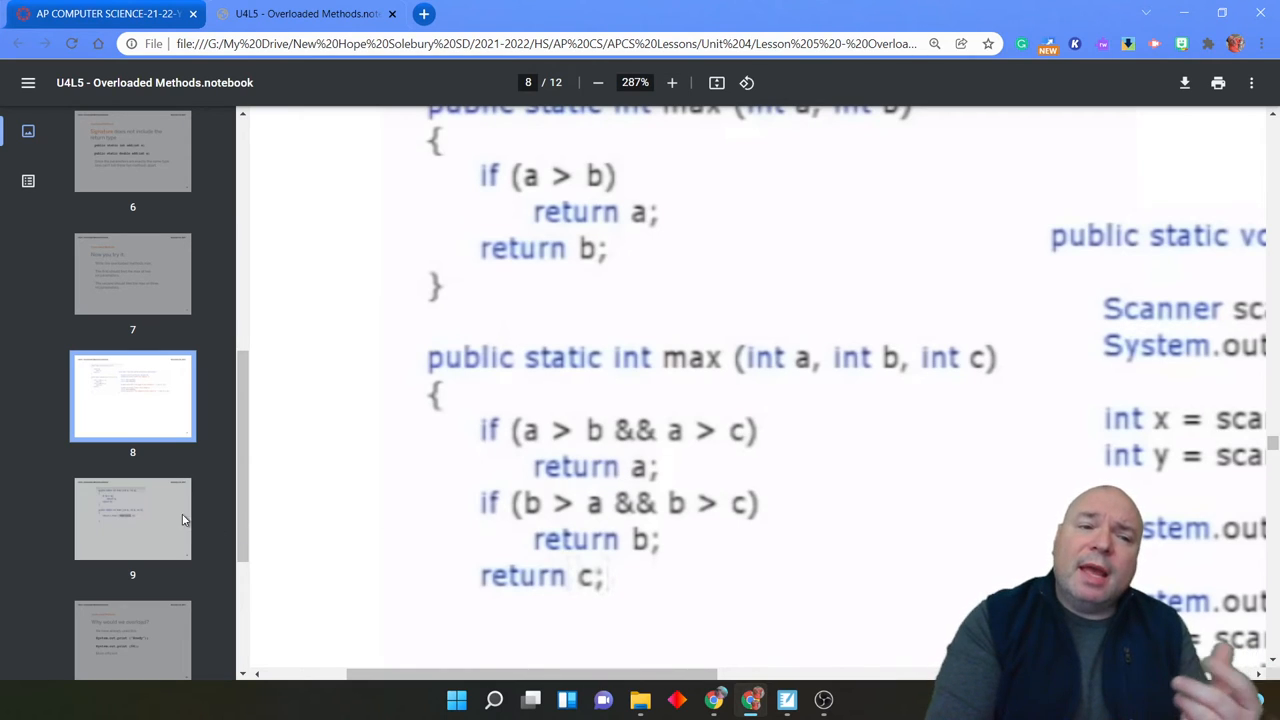
pyautogui.click(132, 518)
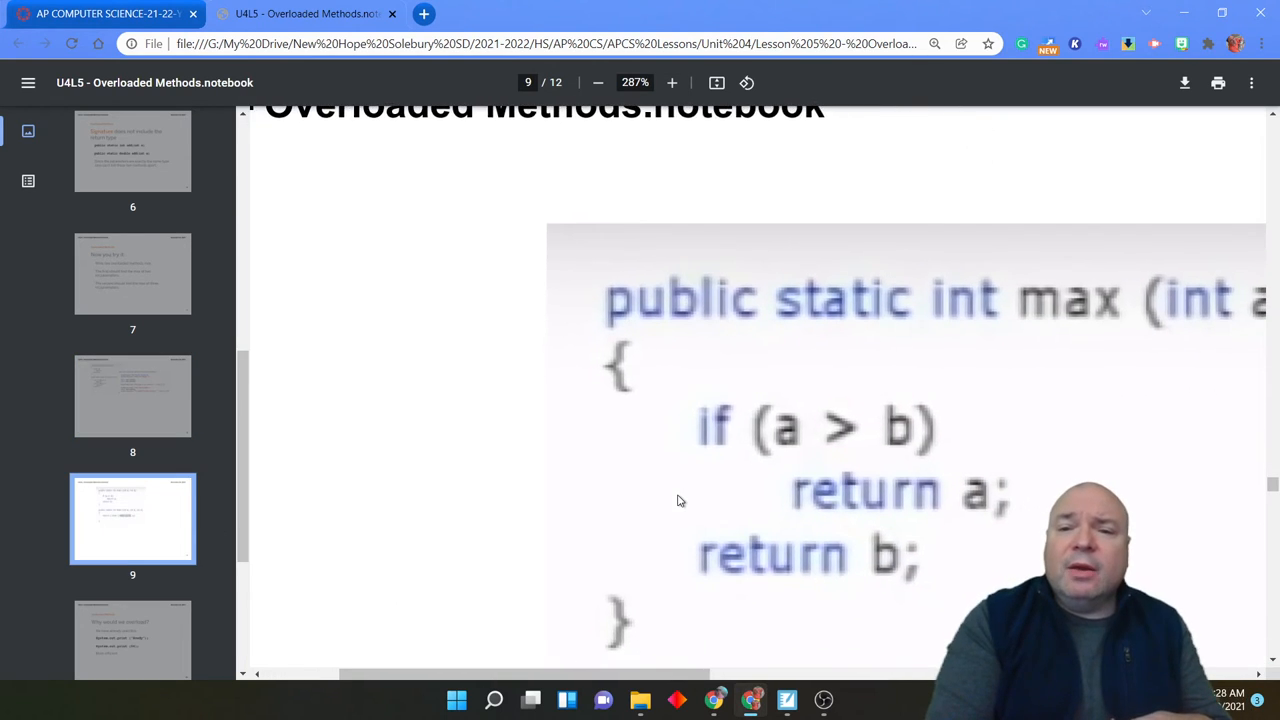
# Zoom out so both max methods on slide 9 fit on screen.
pyautogui.click(596, 82)
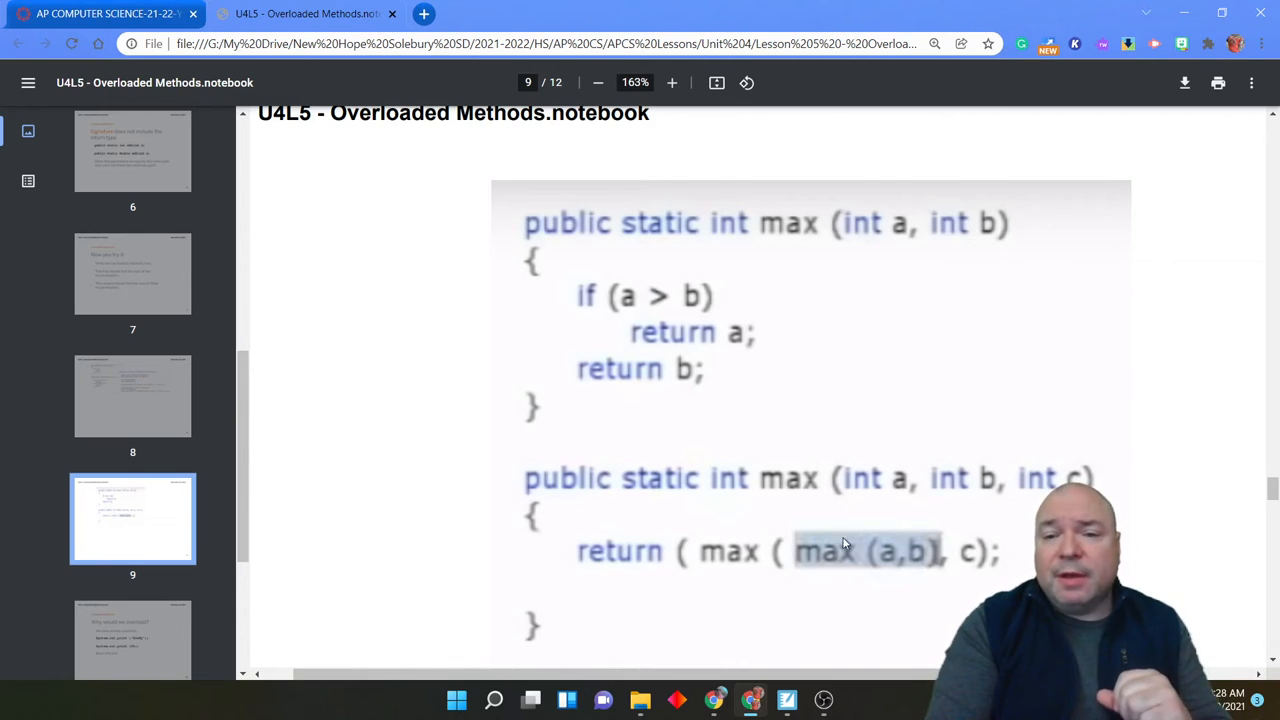
pyautogui.moveTo(940, 612)
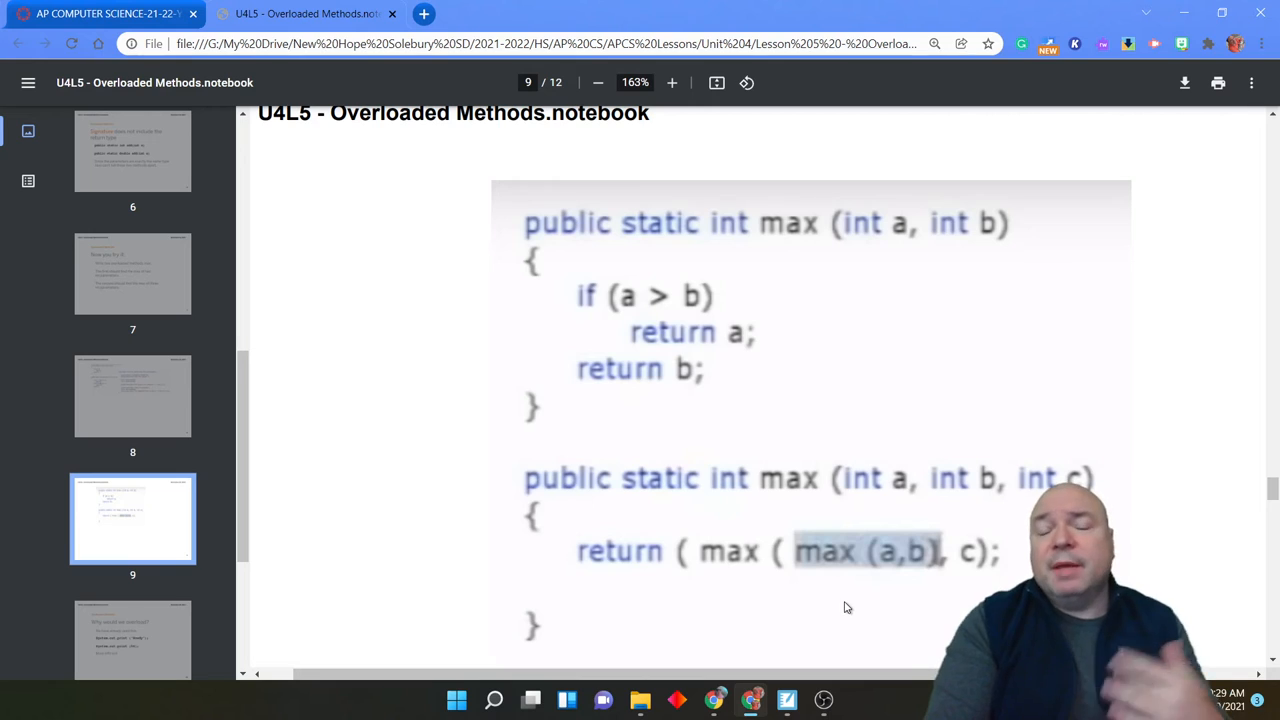
pyautogui.moveTo(976, 580)
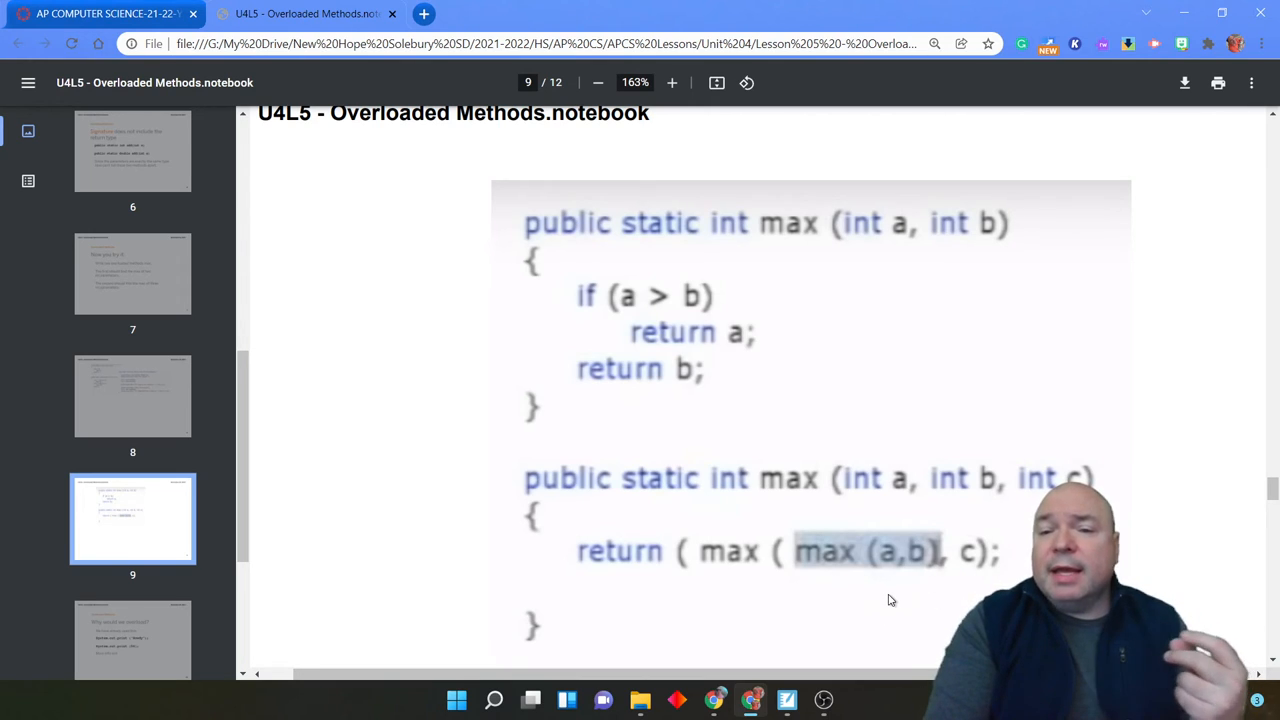
pyautogui.moveTo(616, 584)
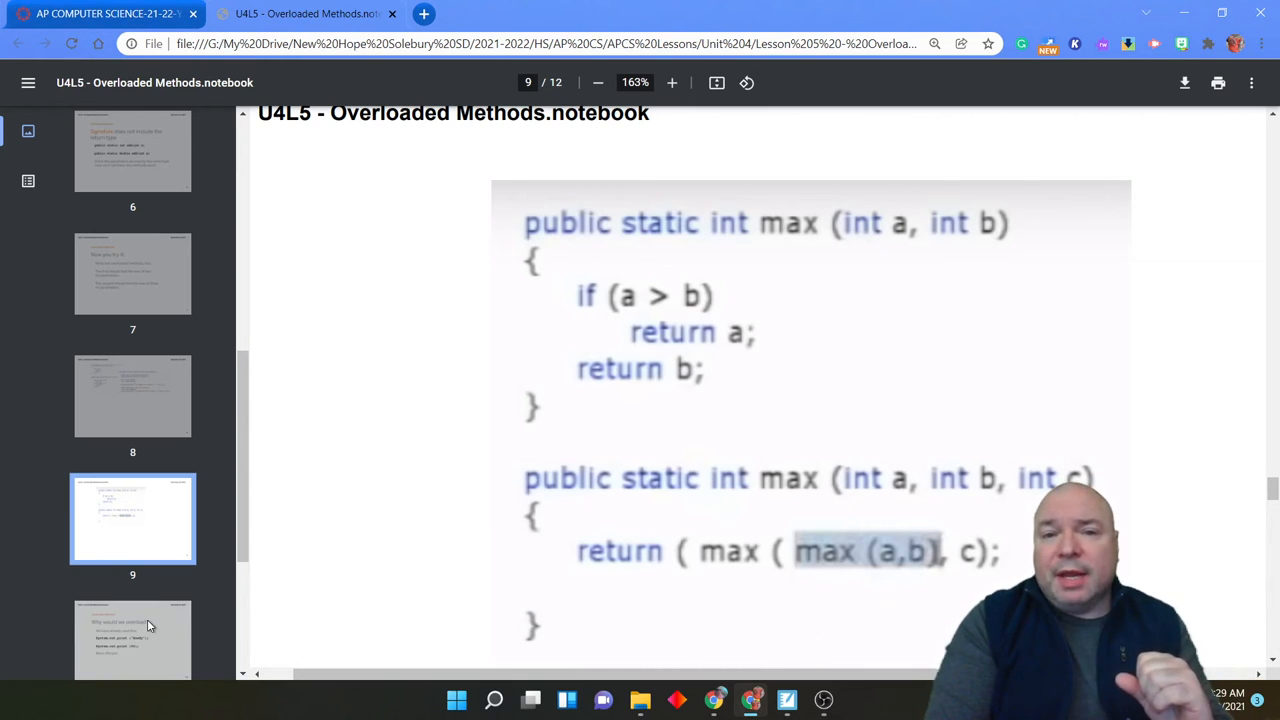
pyautogui.moveTo(648, 556)
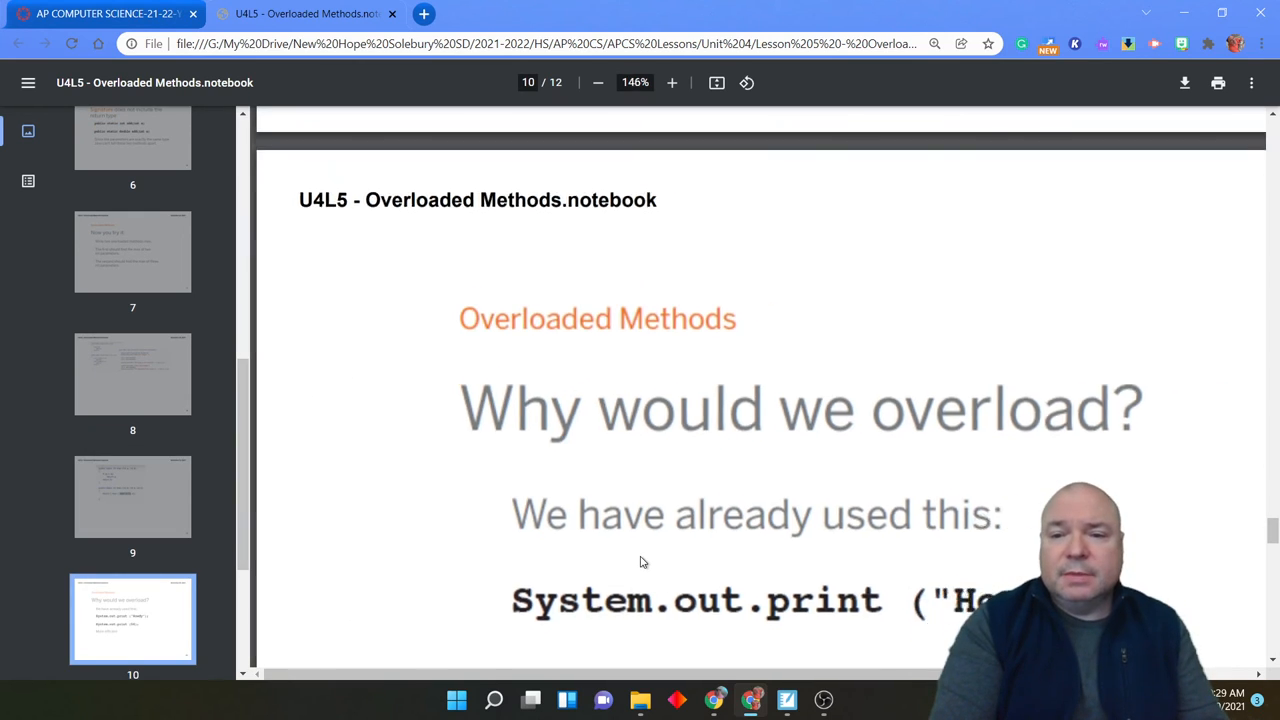
# Zoom out to show slide 10's print examples and 'More efficient', and scroll the thumbnails down.
pyautogui.click(598, 82)
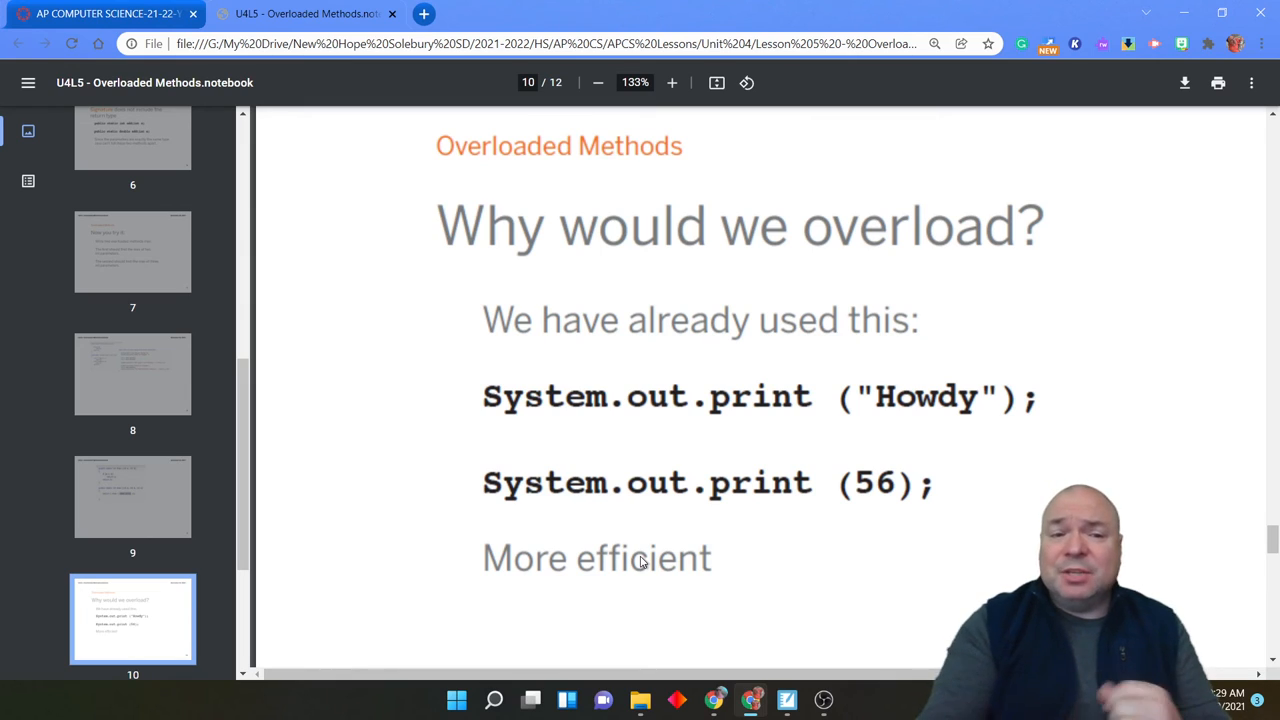
pyautogui.moveTo(144, 596)
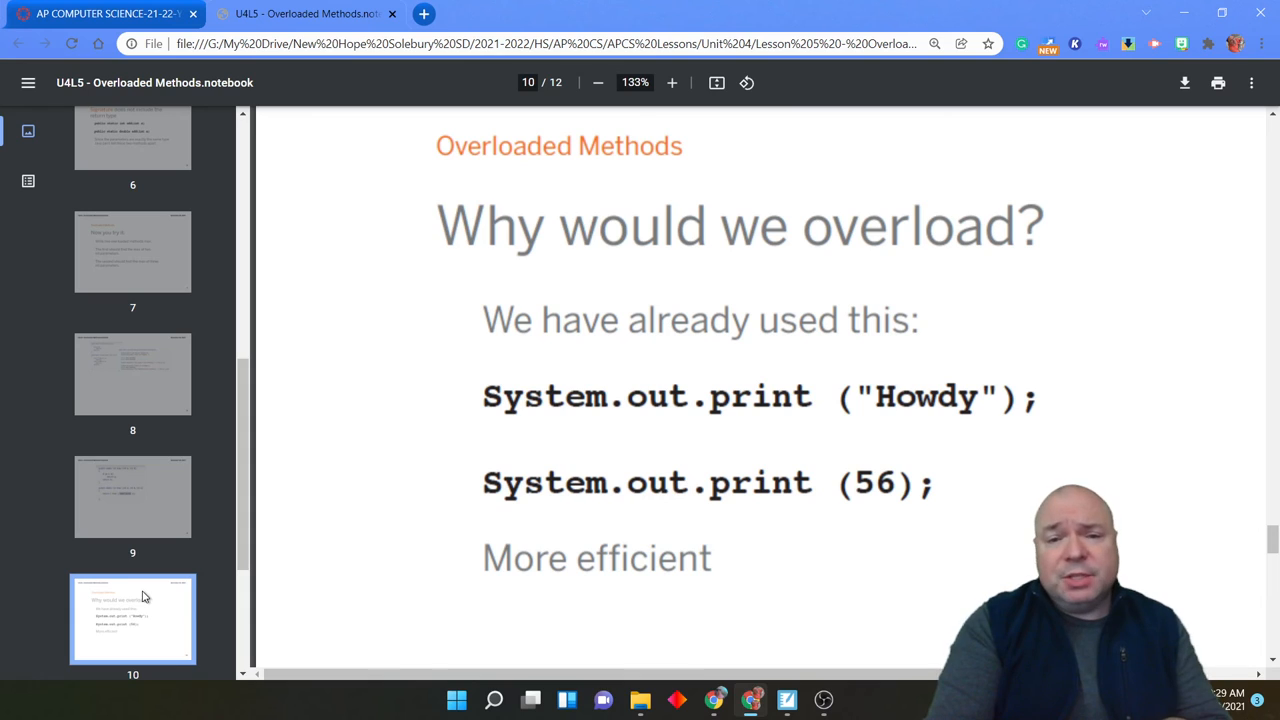
pyautogui.scroll(-3)
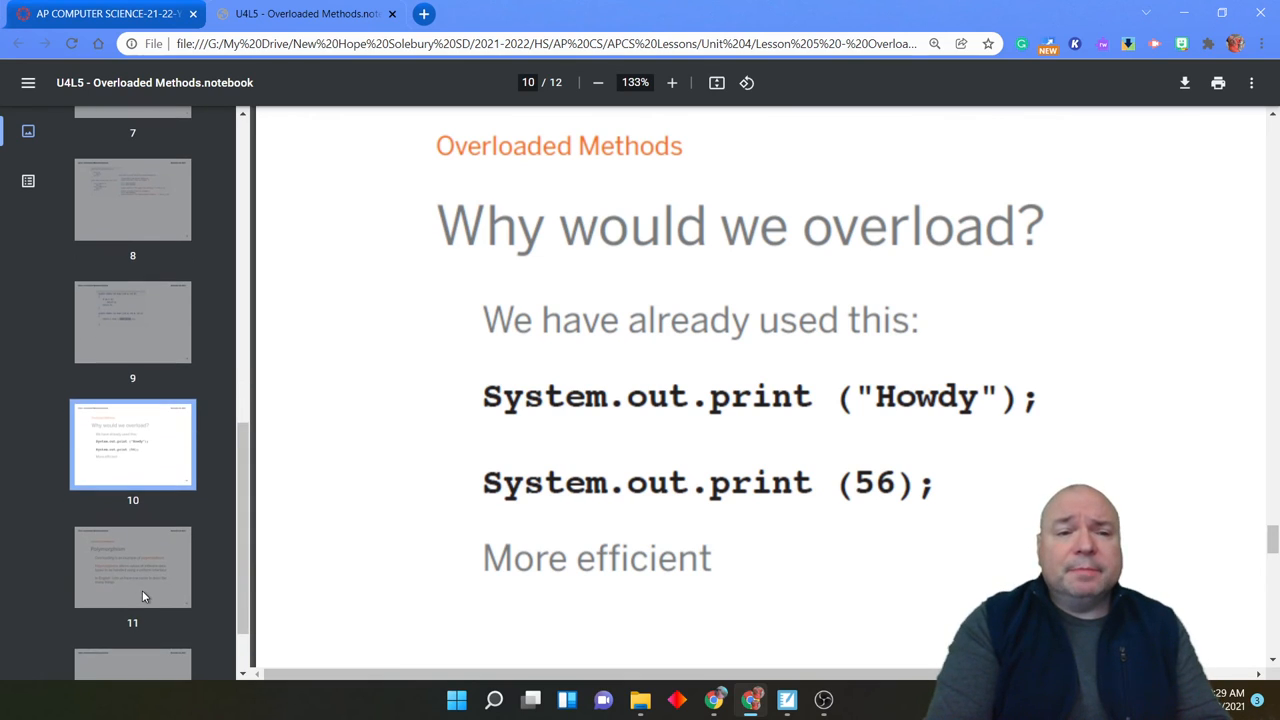
# Jump to slide 11, explaining overloading as an example of polymorphism.
pyautogui.click(132, 566)
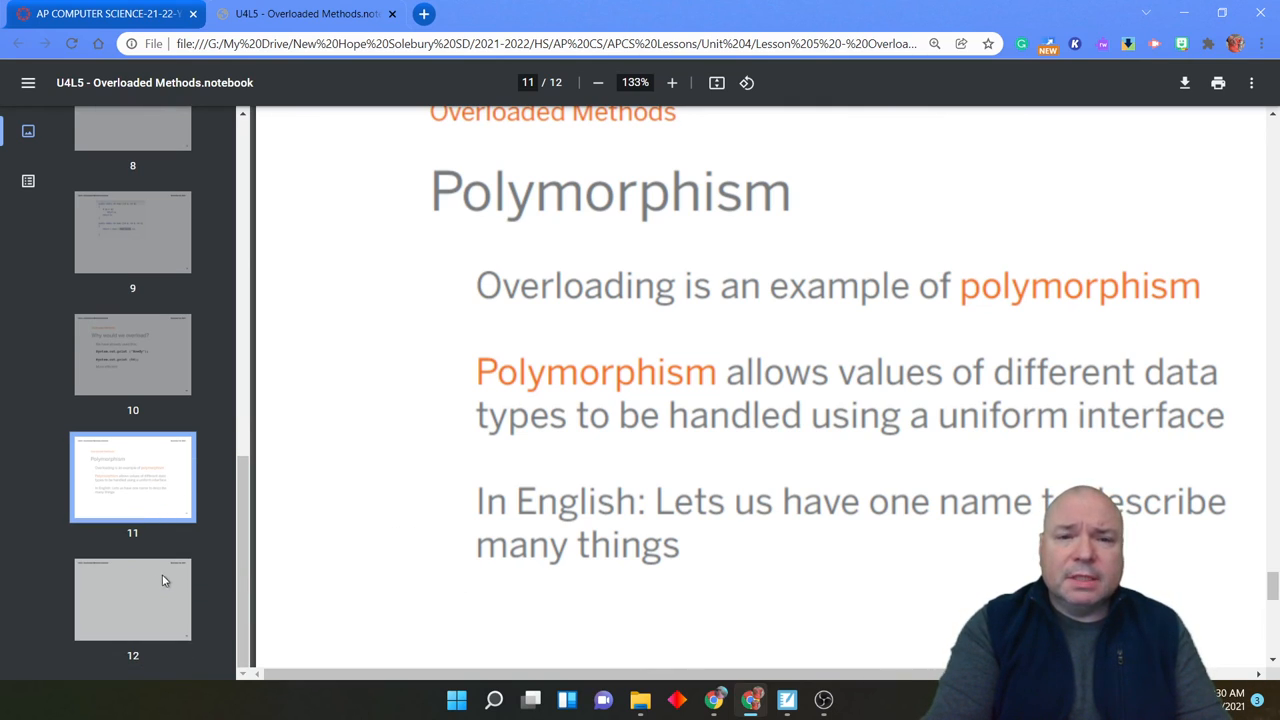
pyautogui.scroll(-3)
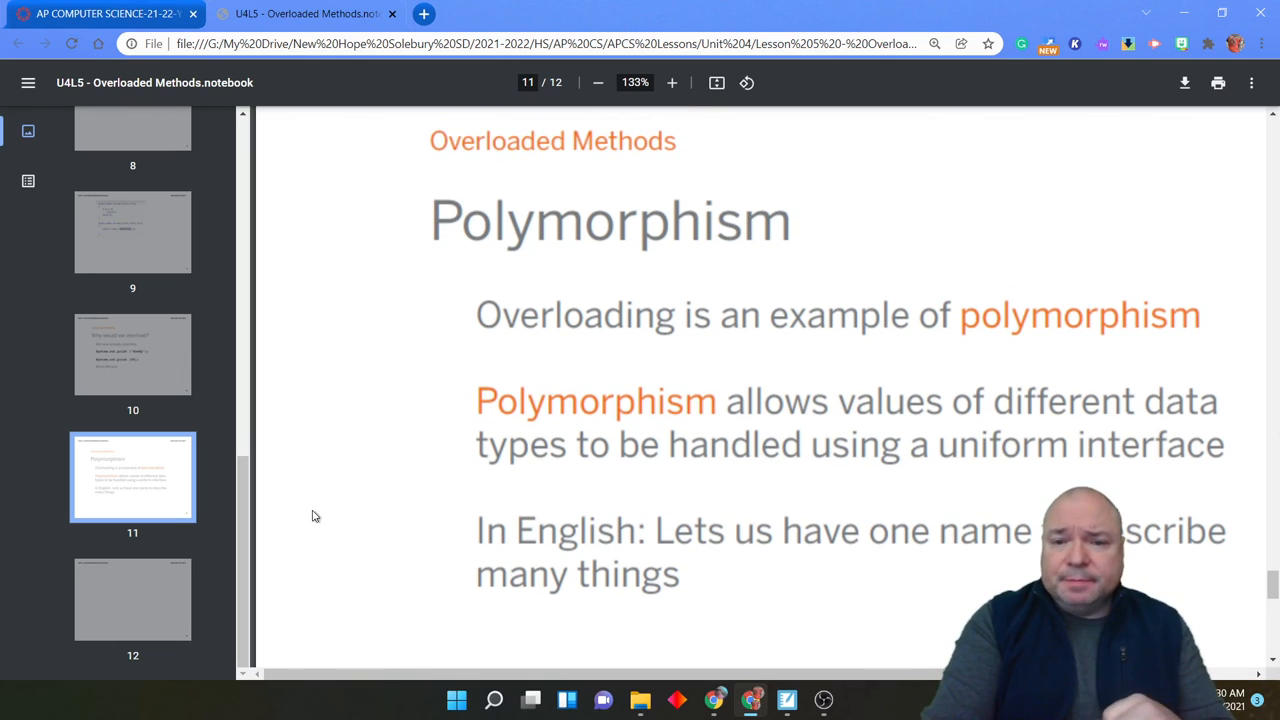
pyautogui.moveTo(592, 516)
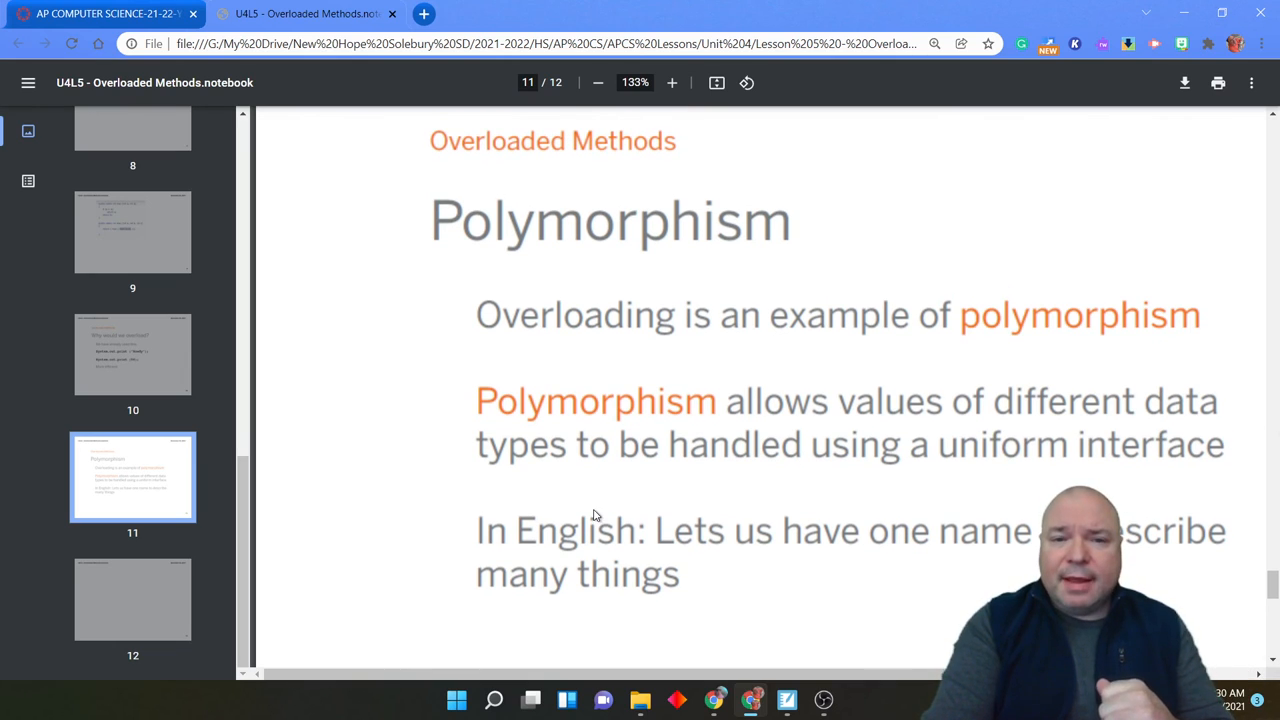